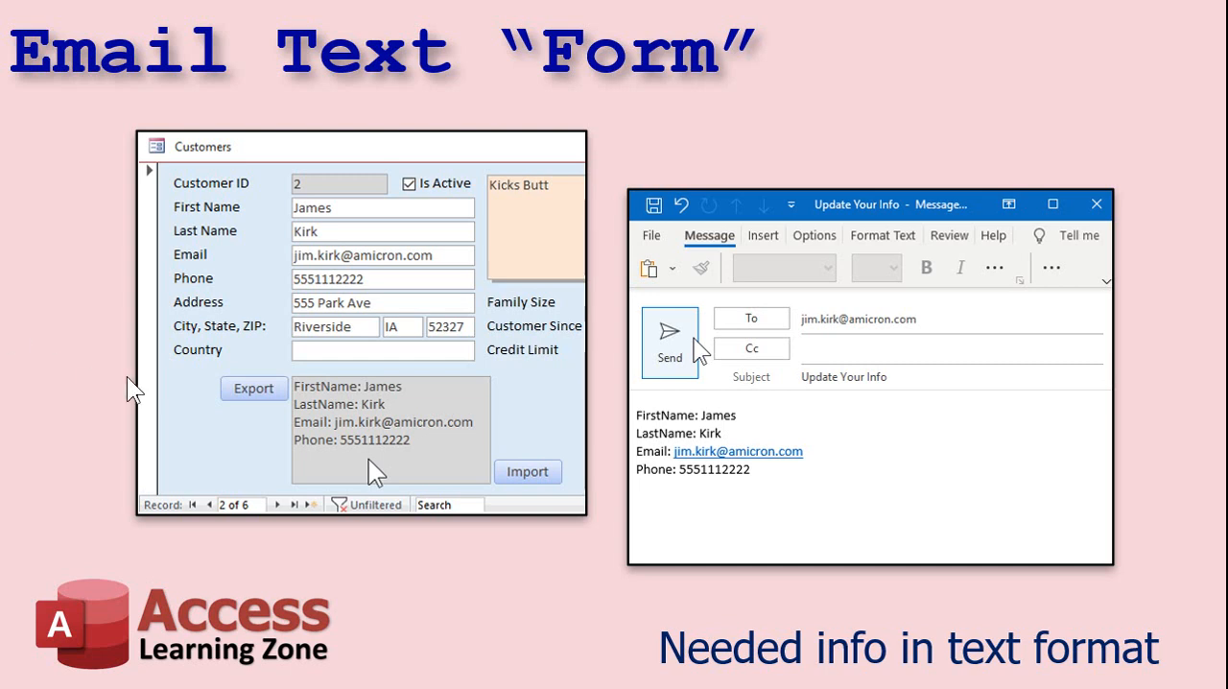
mouse_move(363, 447)
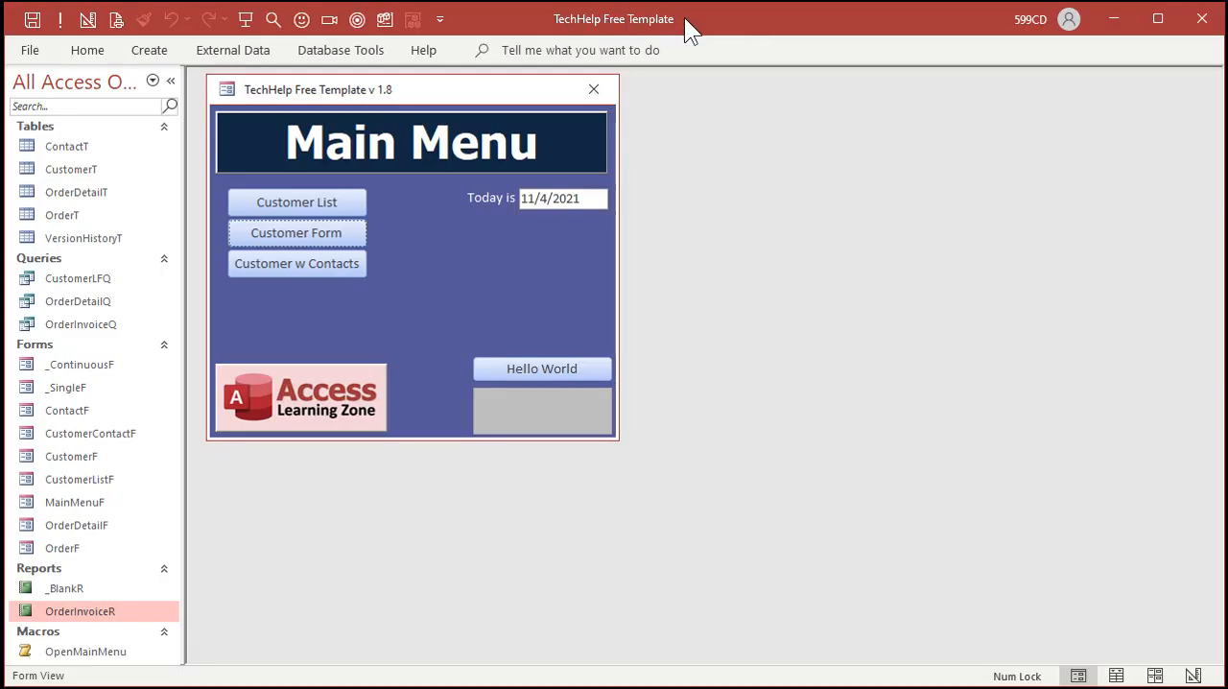
mouse_move(453, 299)
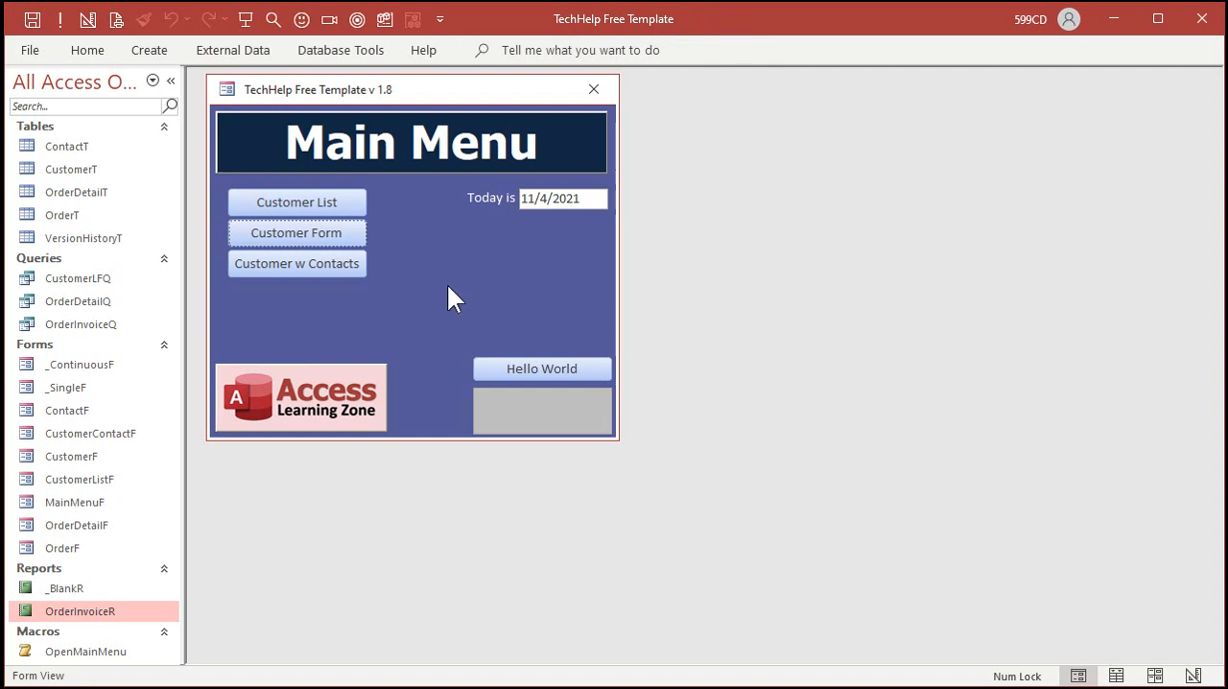
- Open the Customers form from the Main Menu's Customer Form button
click(295, 232)
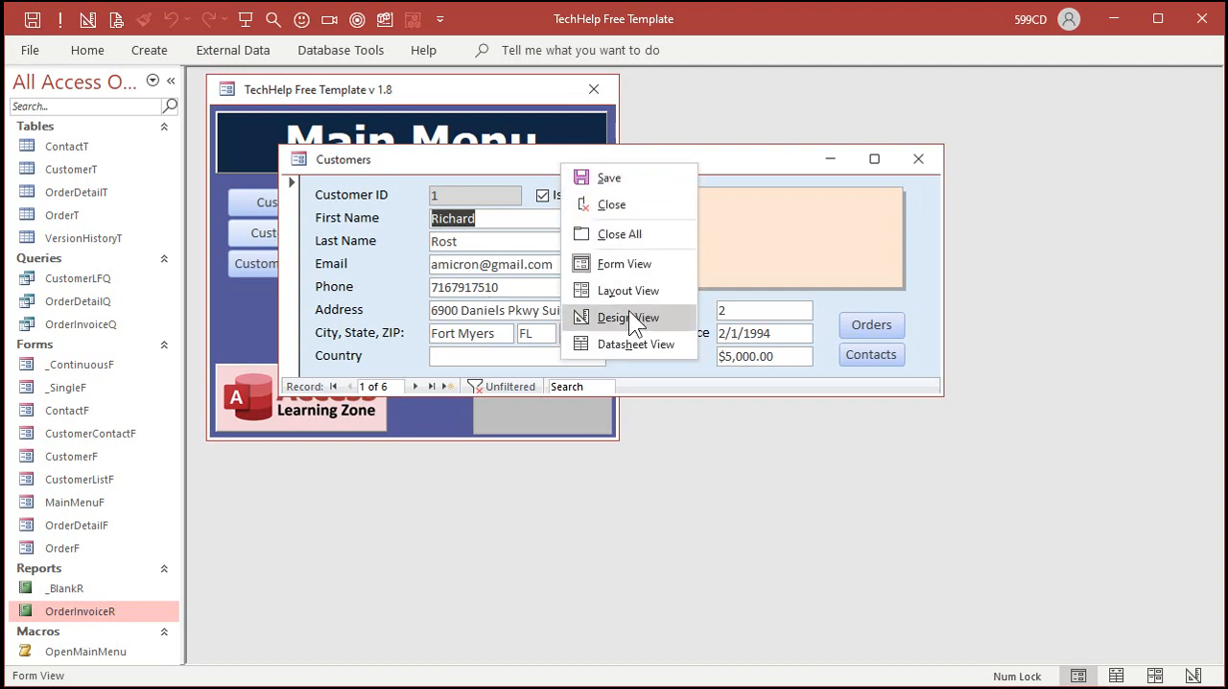
- In Design View, duplicate the Orders button below the fields and caption it Export
click(621, 317)
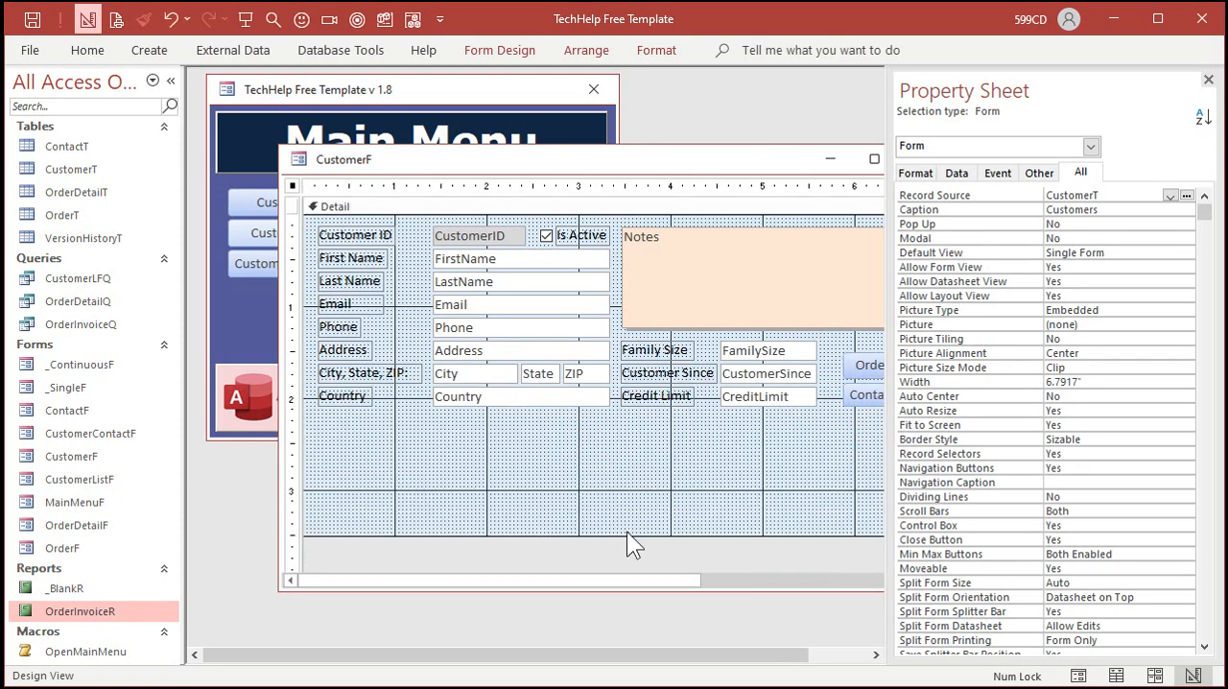
click(867, 364)
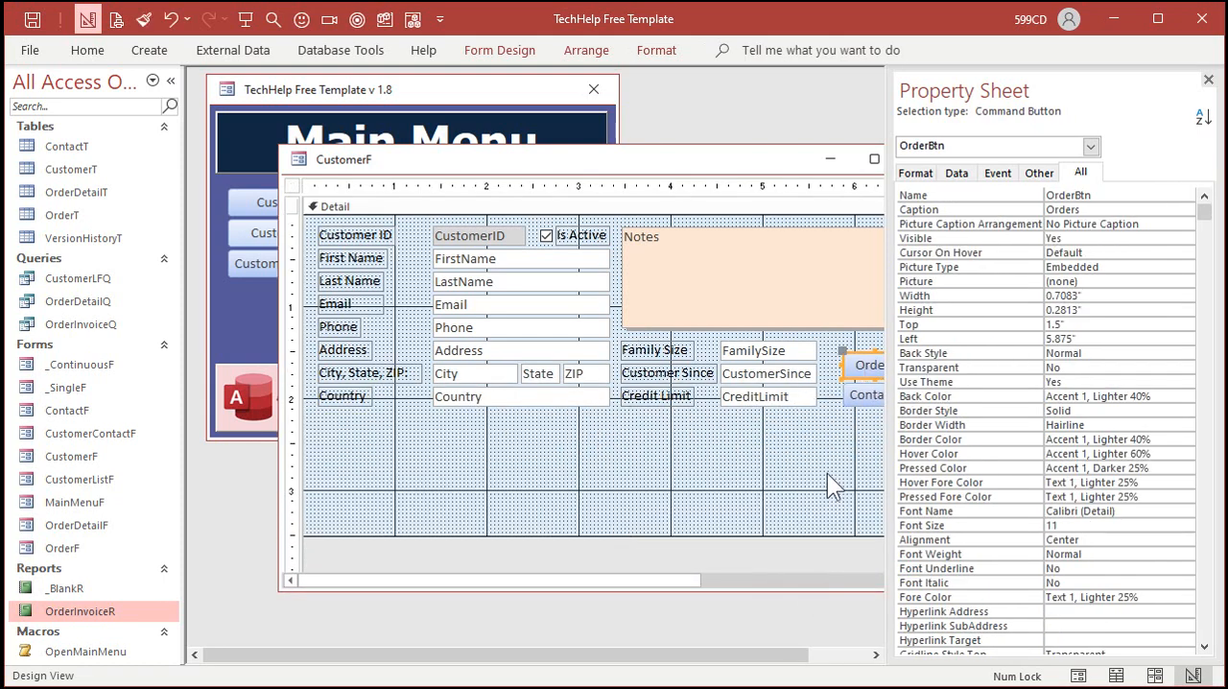
click(867, 399)
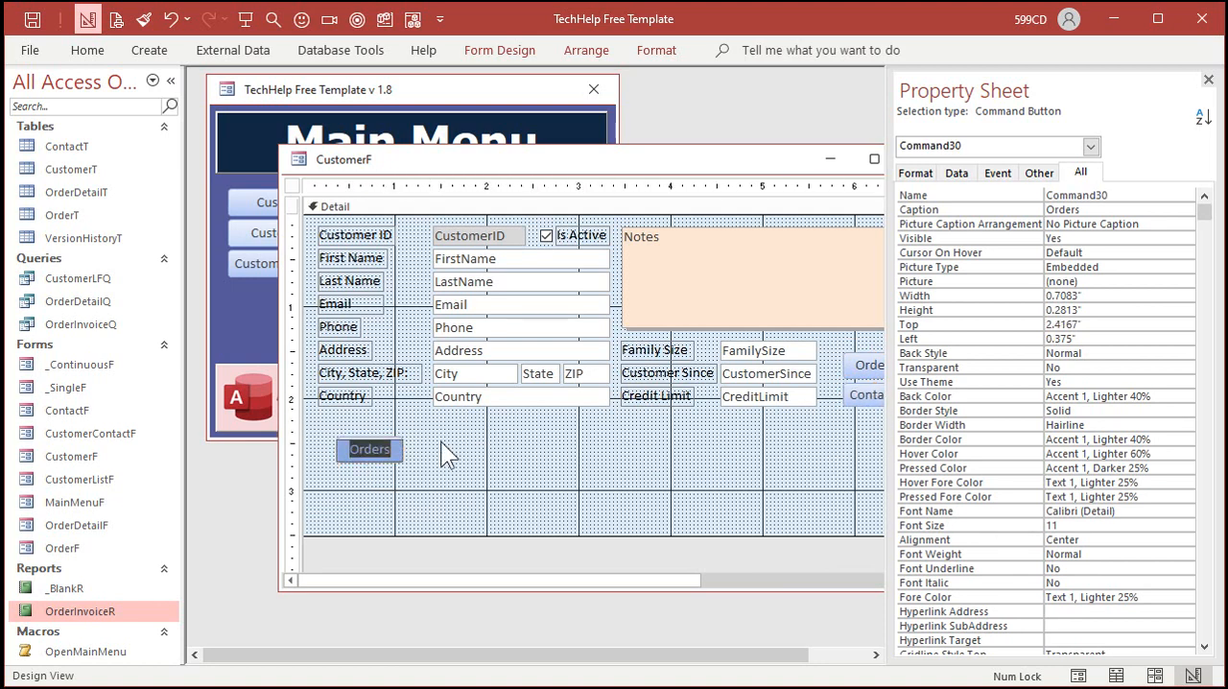
text(Export)
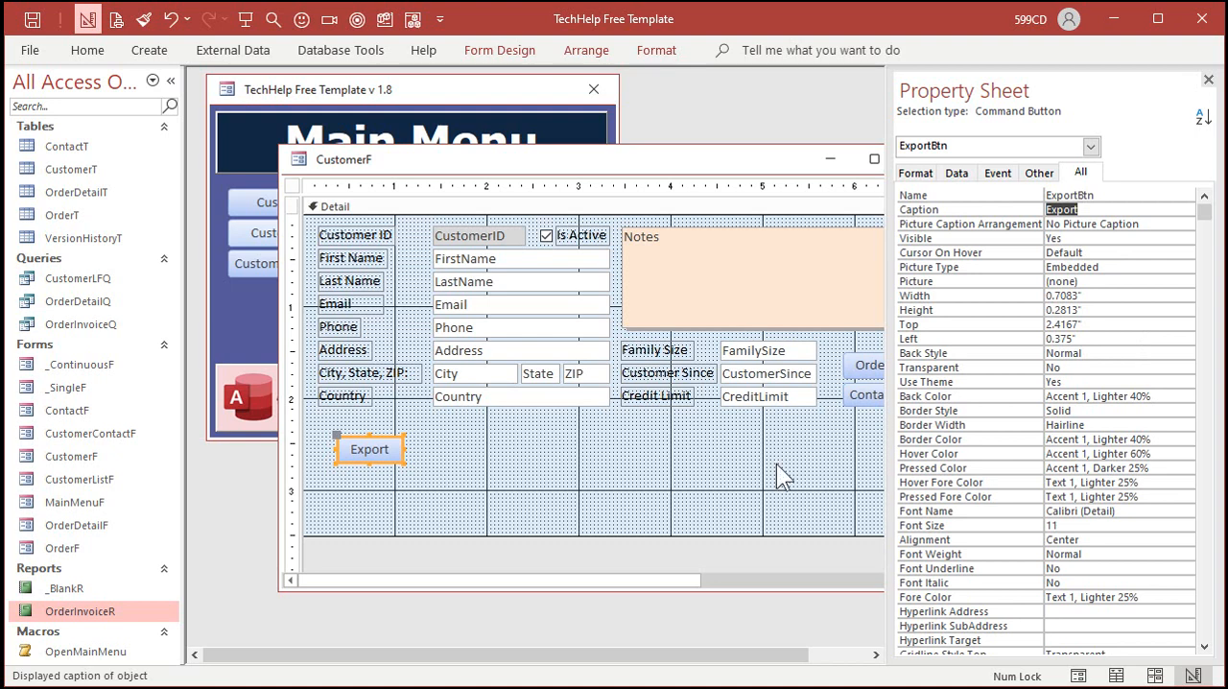
click(508, 438)
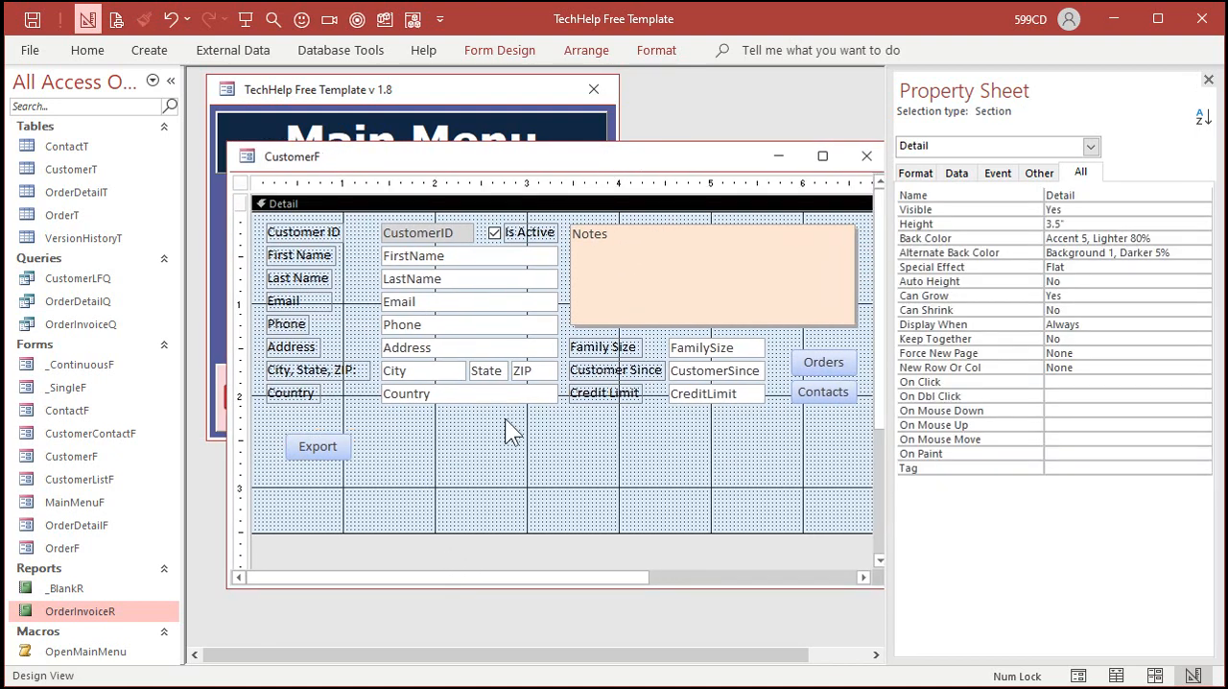
mouse_move(560, 528)
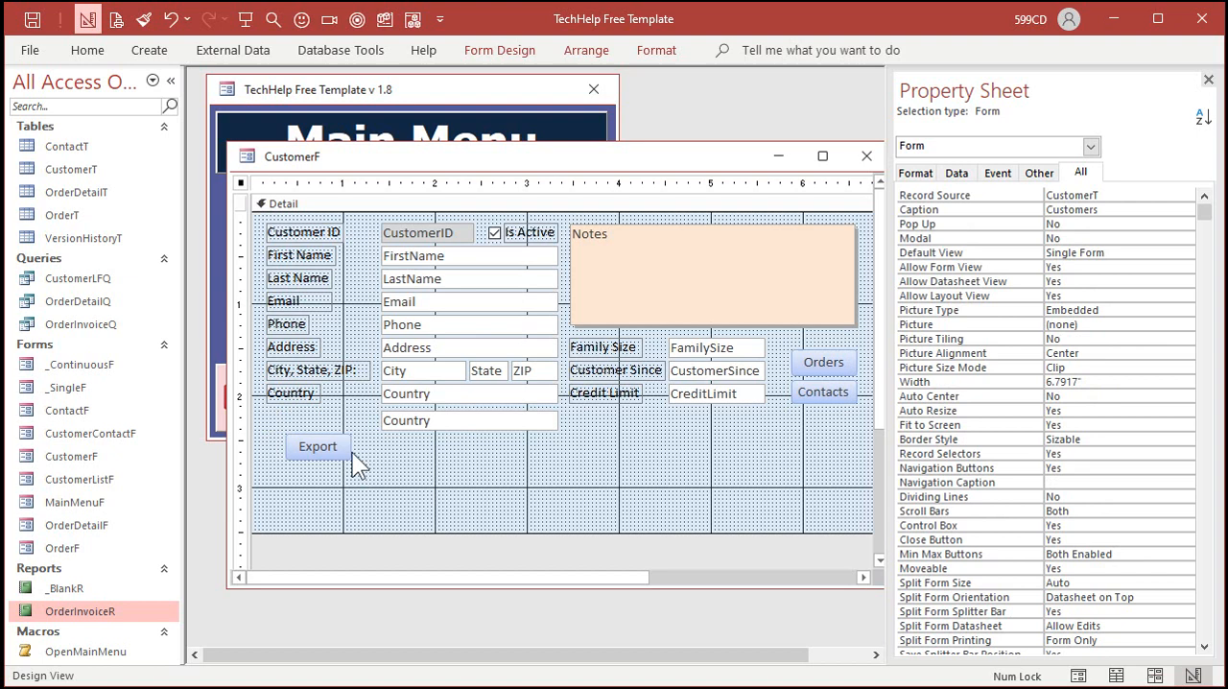
- Copy a text box into a large unbound CustInfo box beside the Export button
click(318, 429)
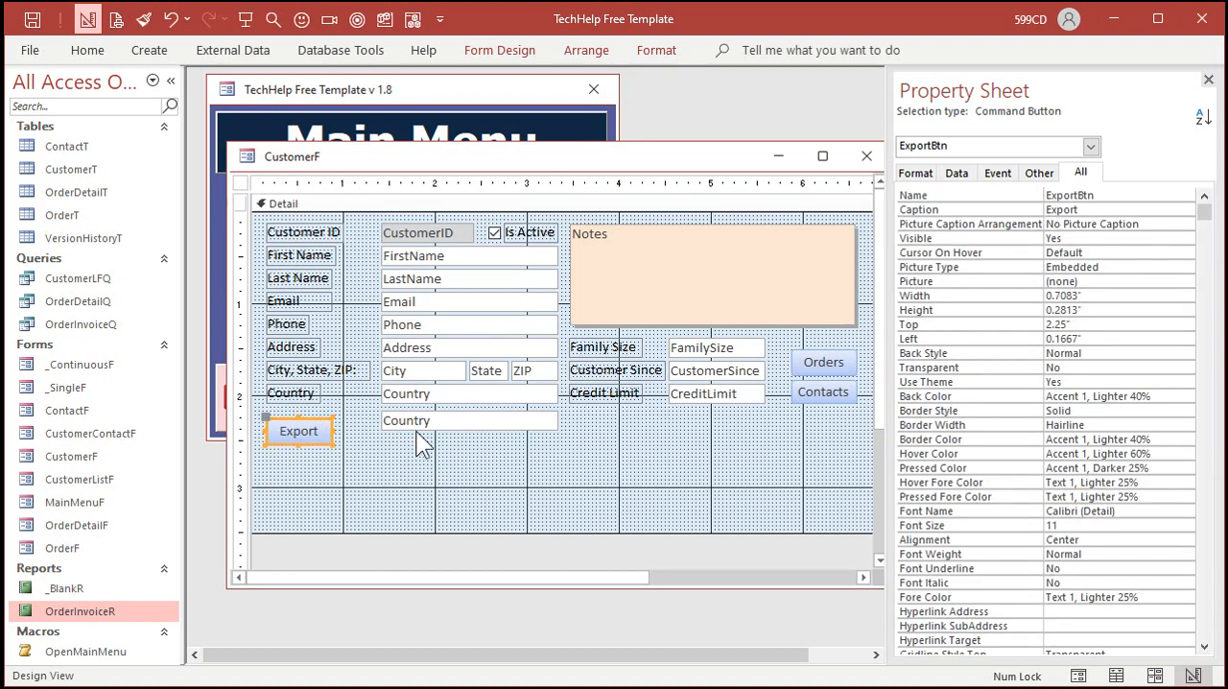
click(429, 428)
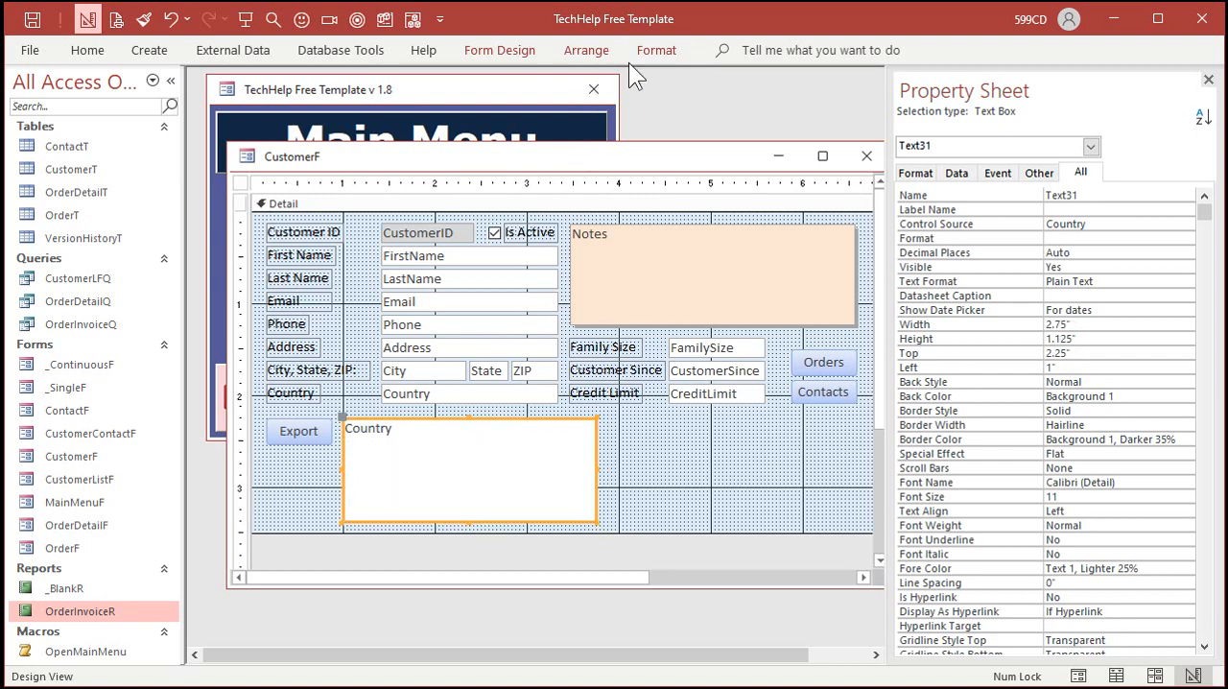
click(280, 117)
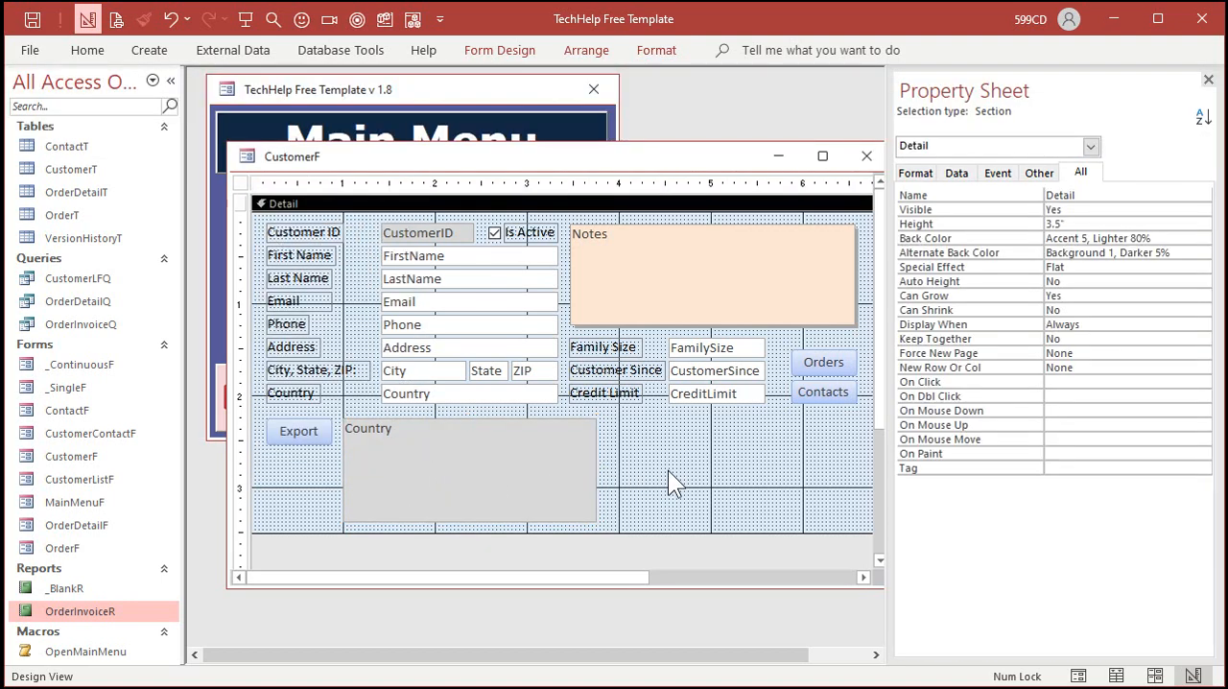
click(468, 470)
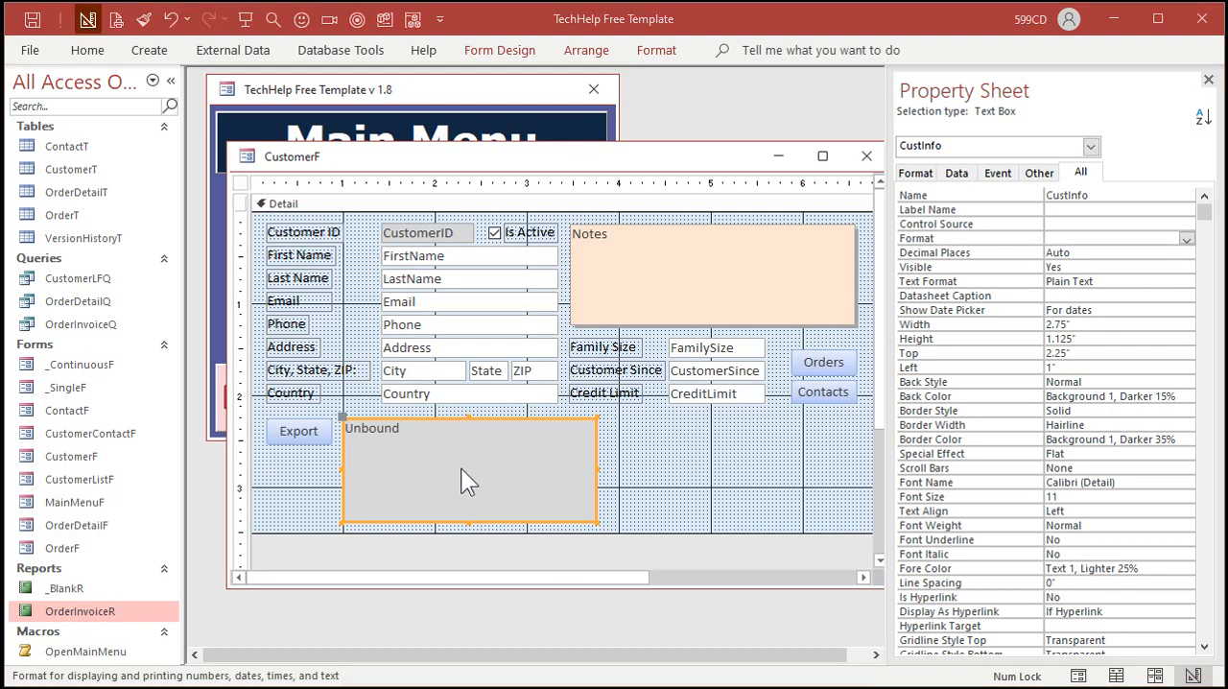
- In ExportBtn_Click, clear CustInfo and begin CustInfo = CustInfo &
right_click(299, 429)
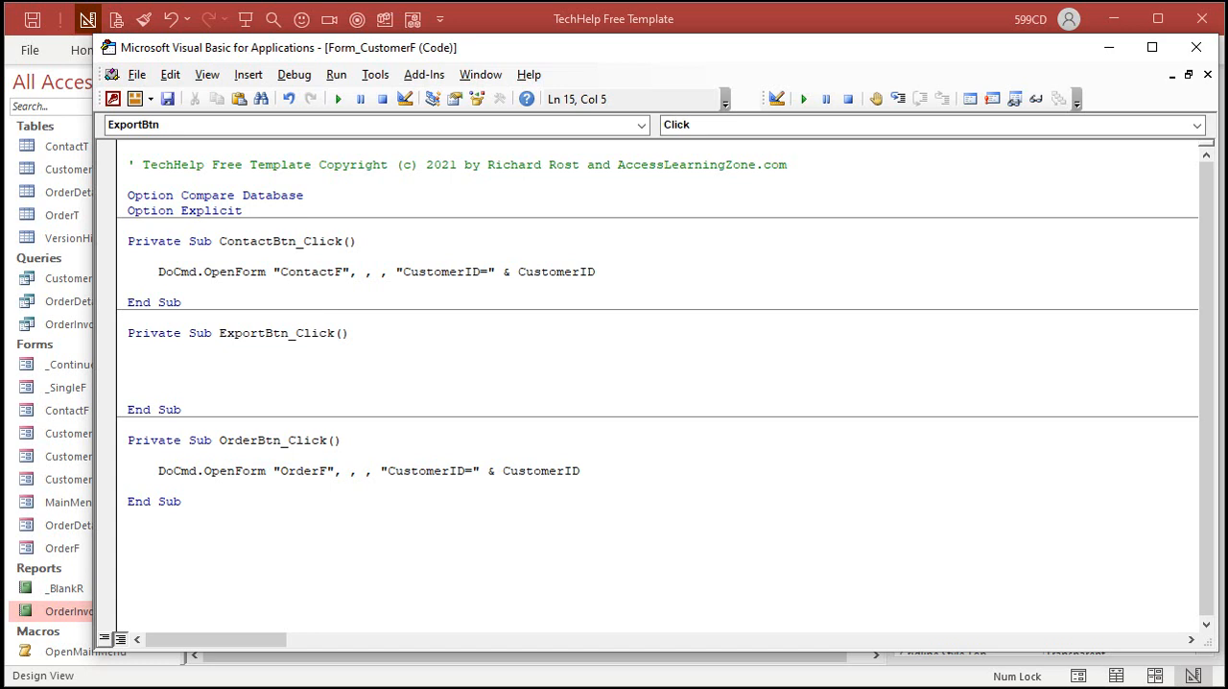
text(custinfo)
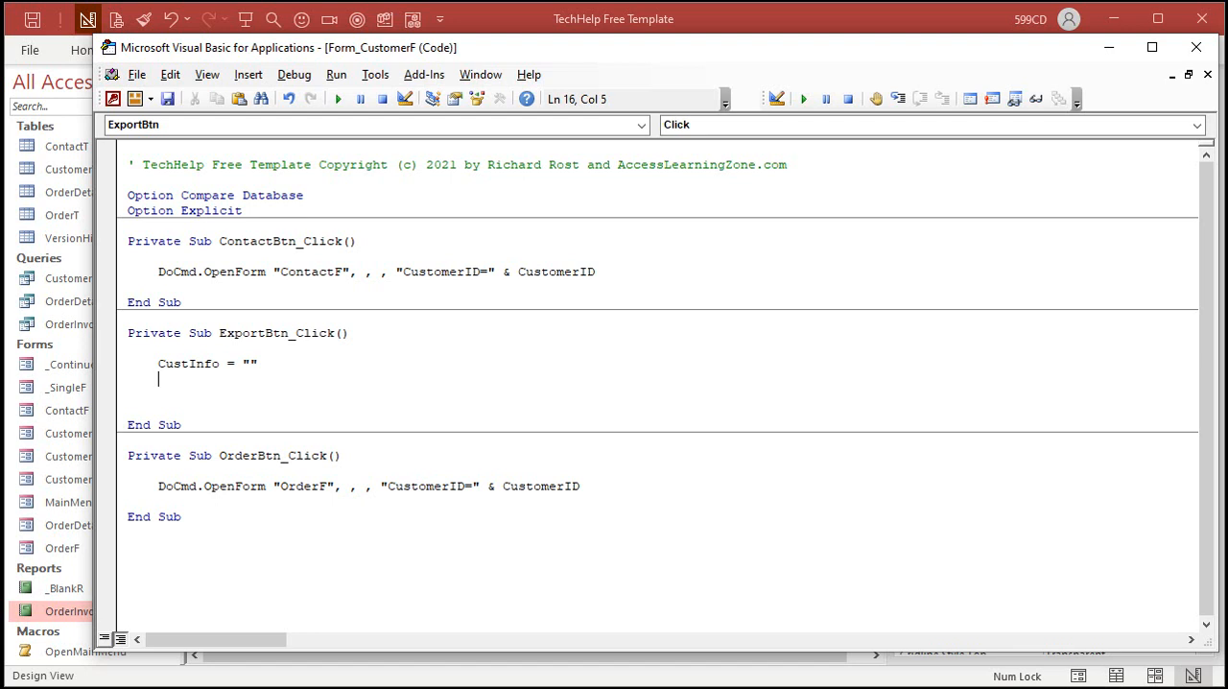
text(cust)
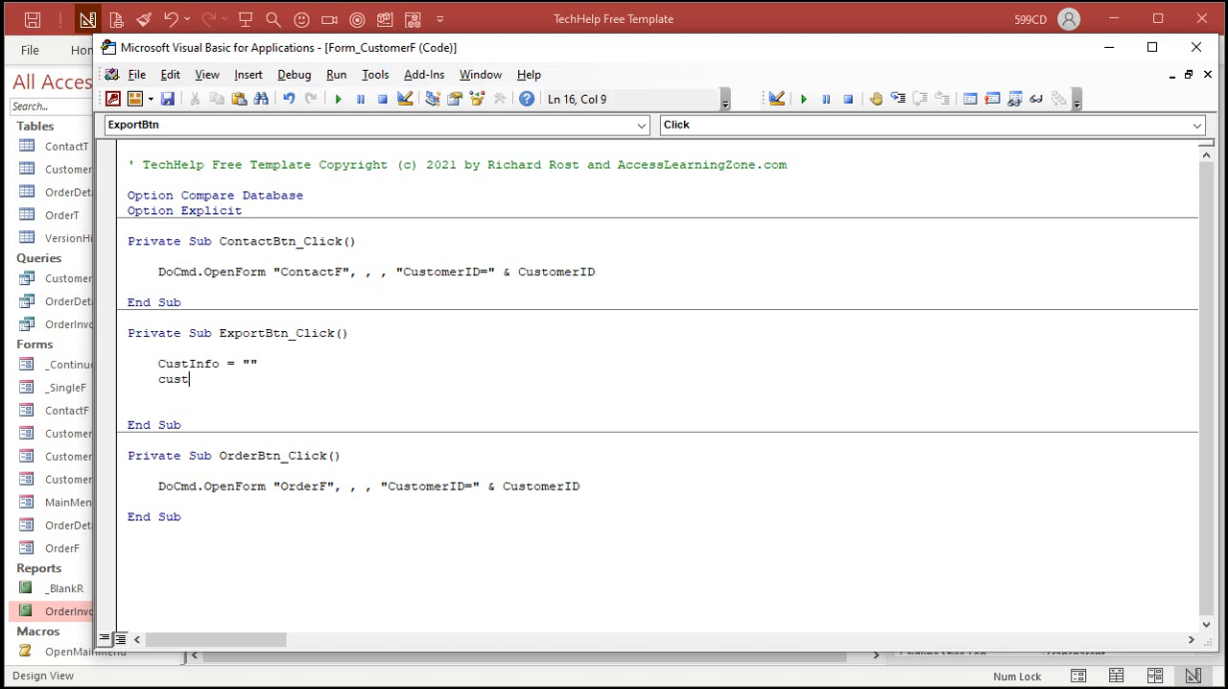
text(info = cust)
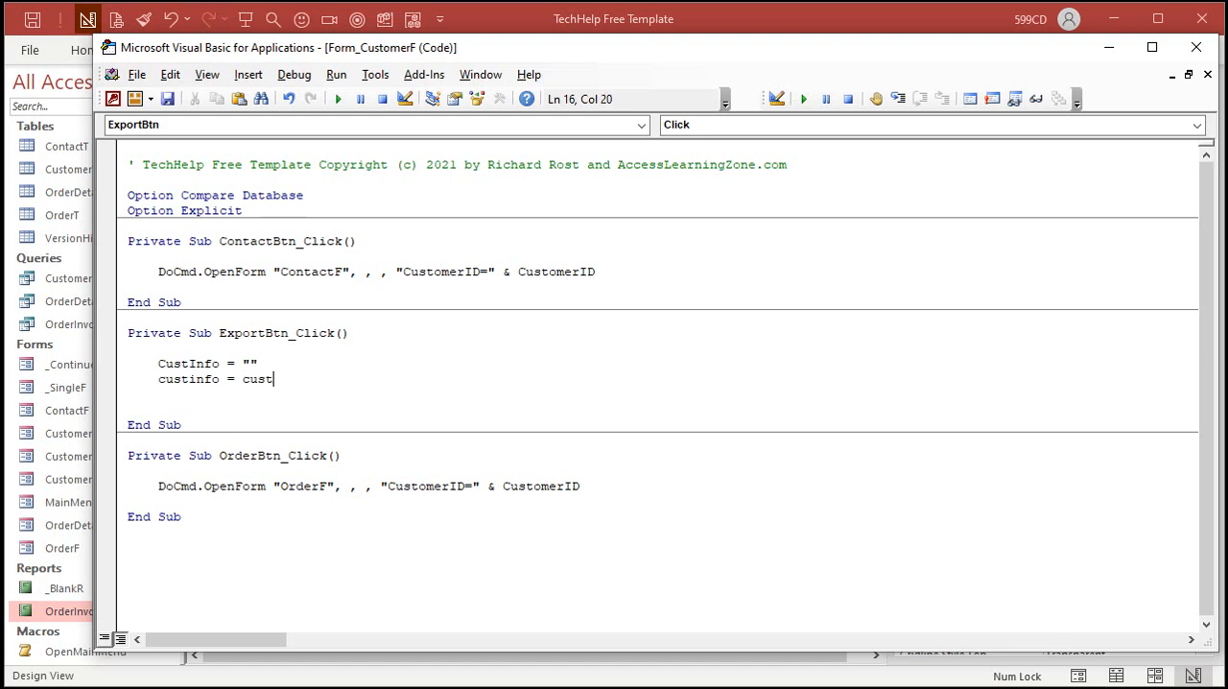
text(info)
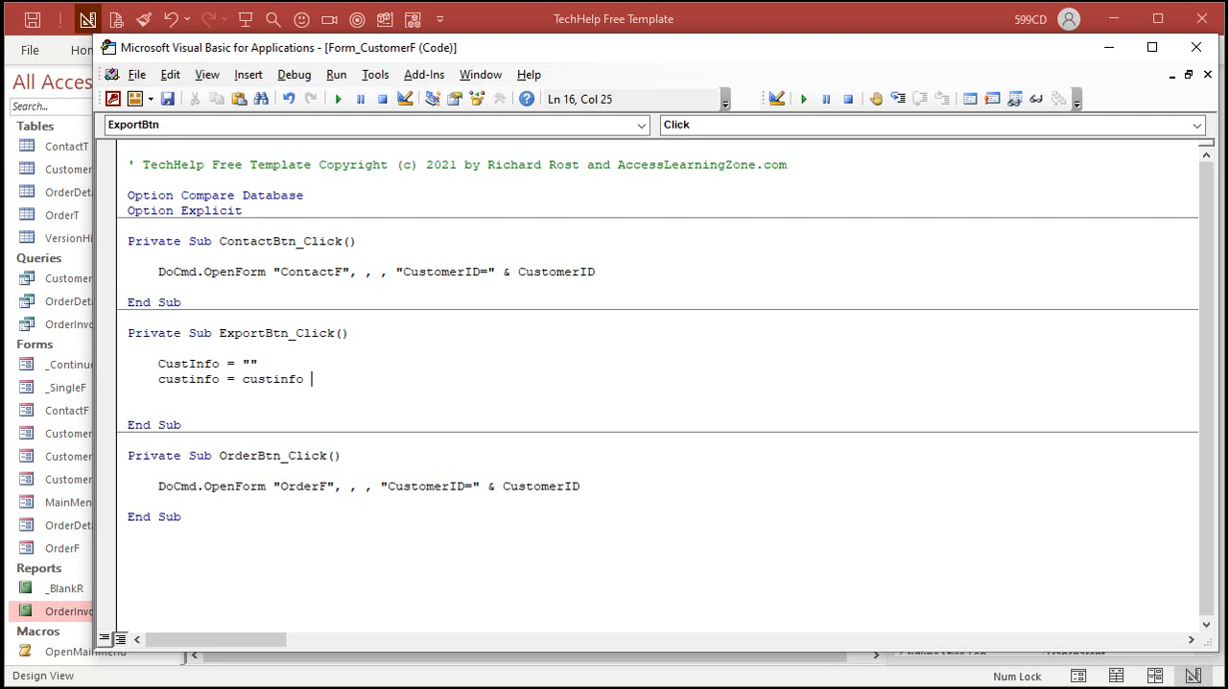
- Append "FirstName: " & FirstName & vbNewLine to the CustInfo string
text(&)
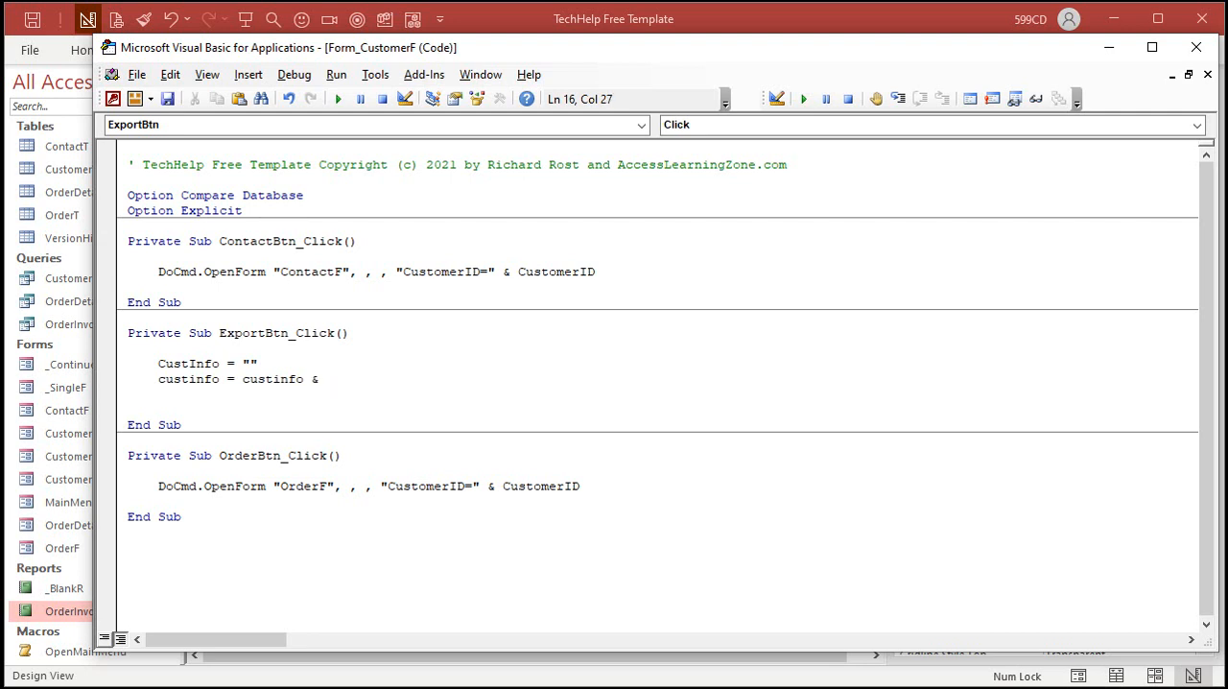
text("FirstNa)
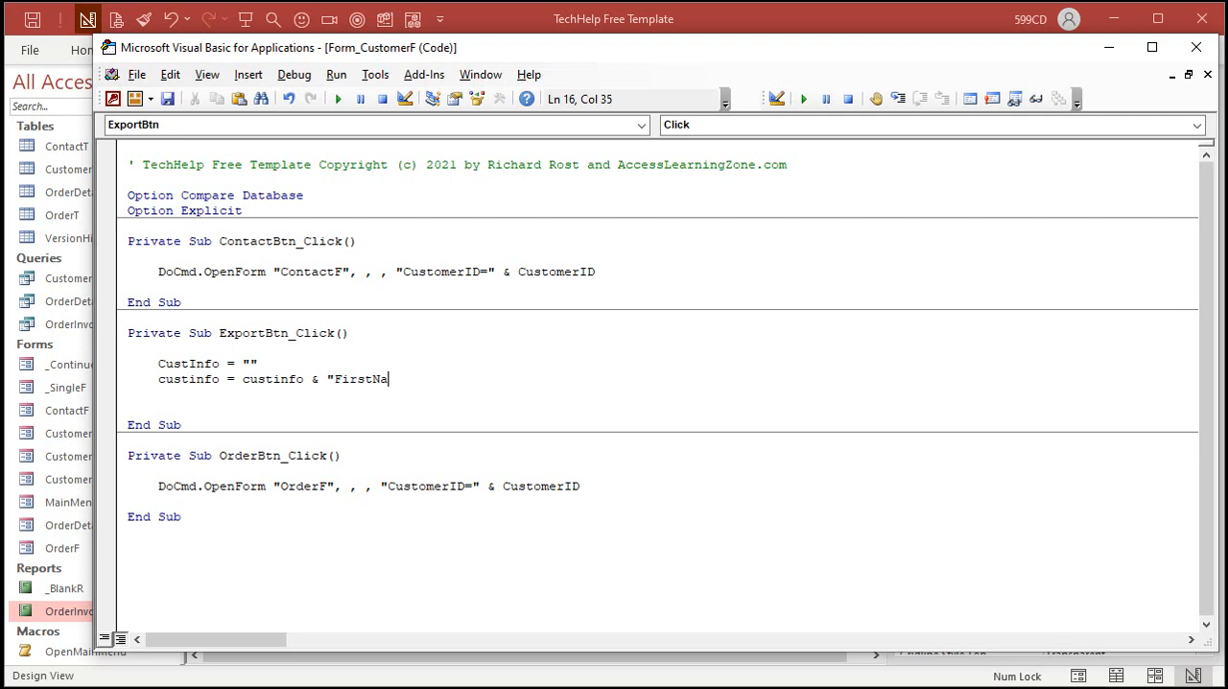
text(me: ")
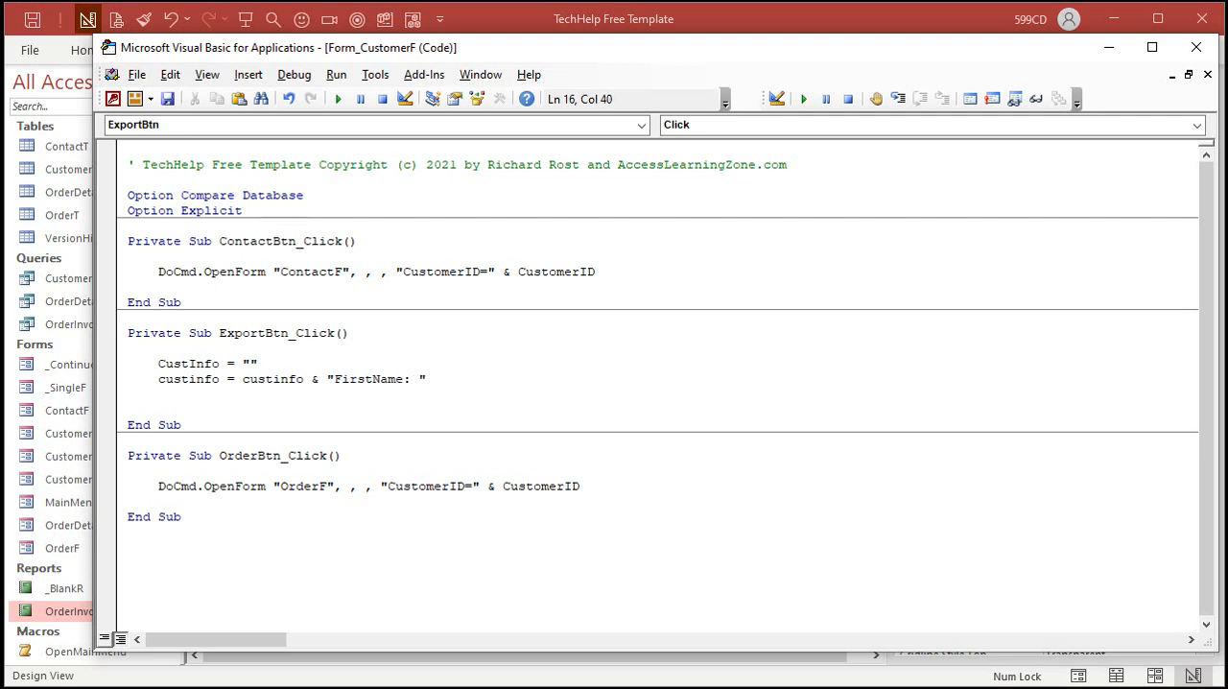
text(& firstnam)
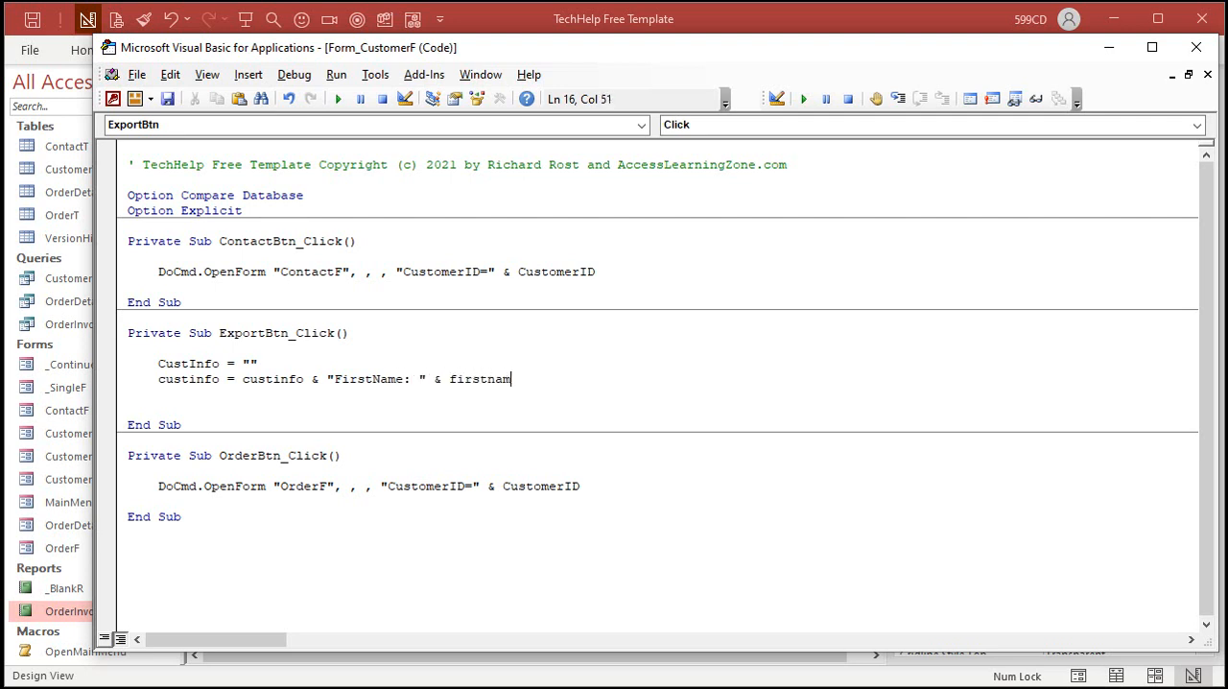
text(e & vbNewLine)
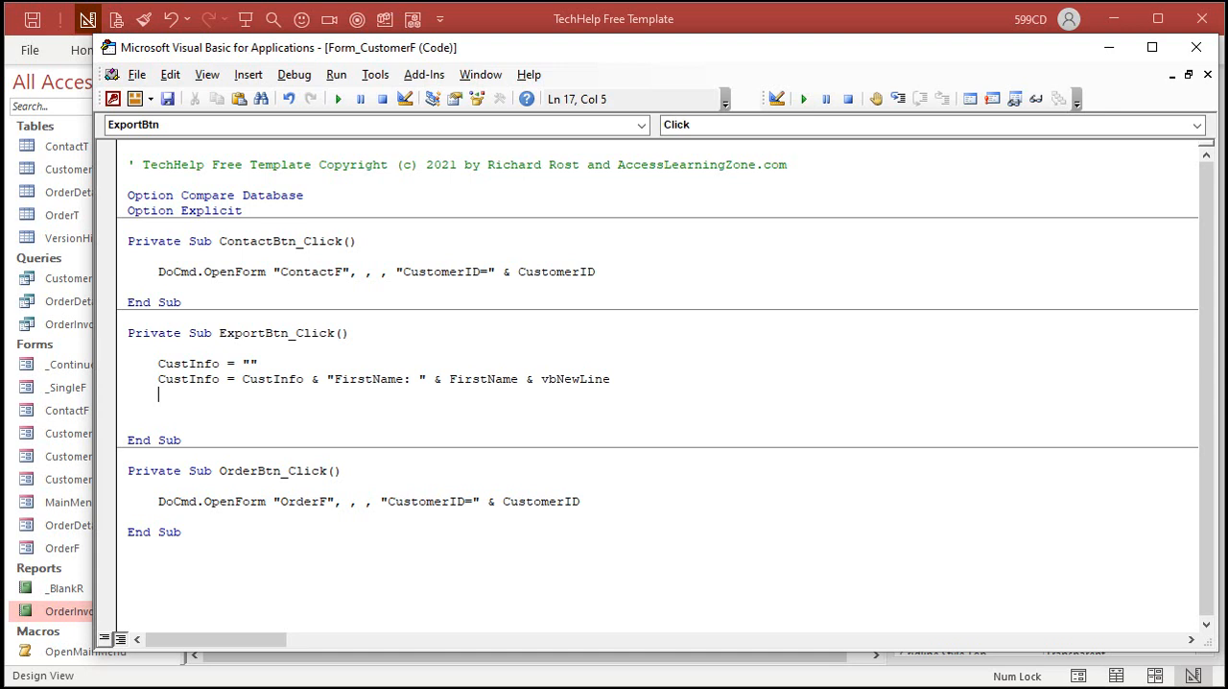
mouse_move(595, 357)
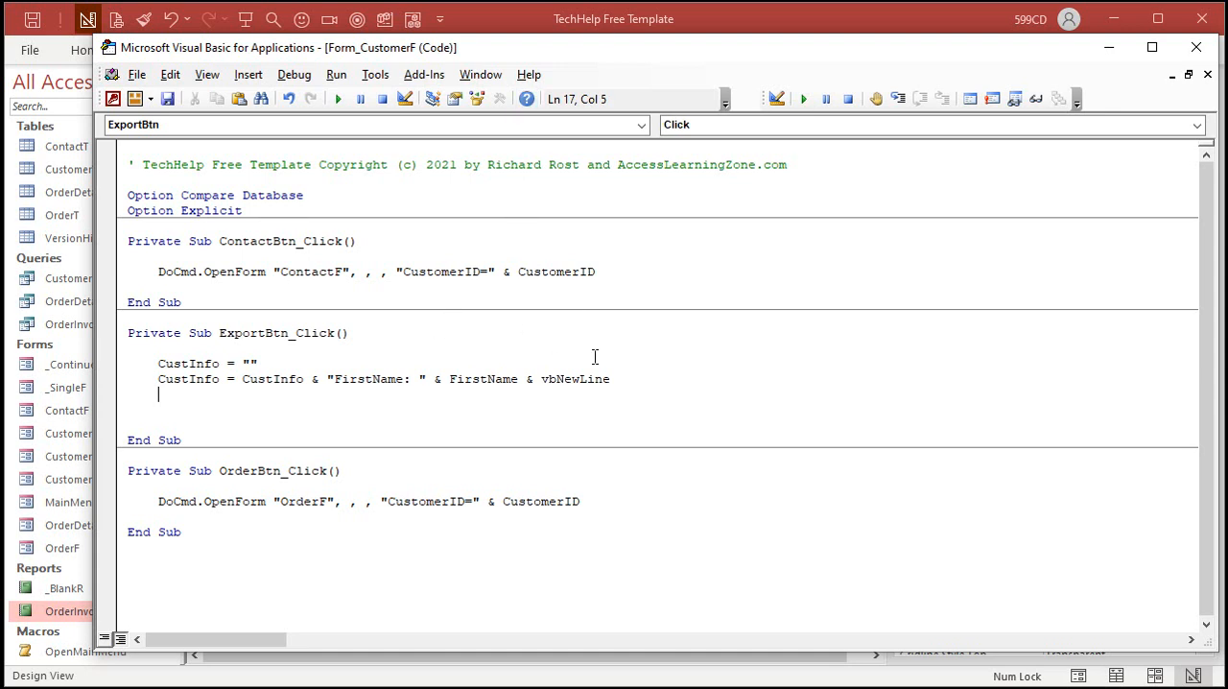
mouse_move(161, 380)
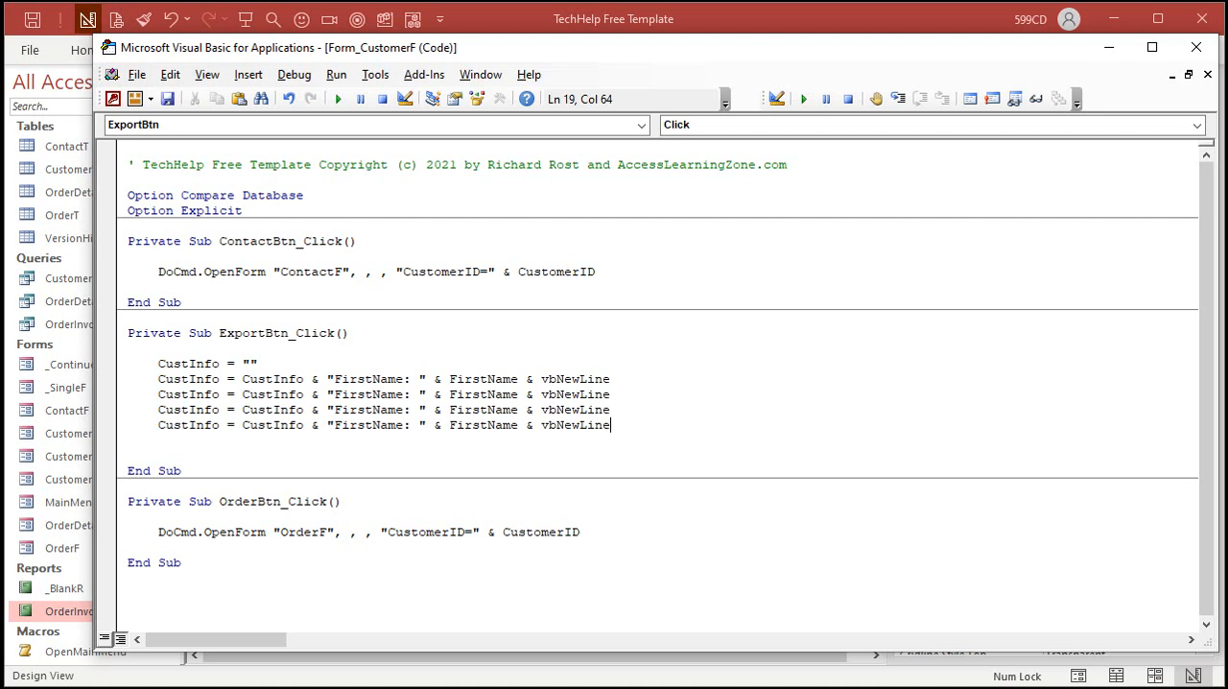
mouse_move(376, 395)
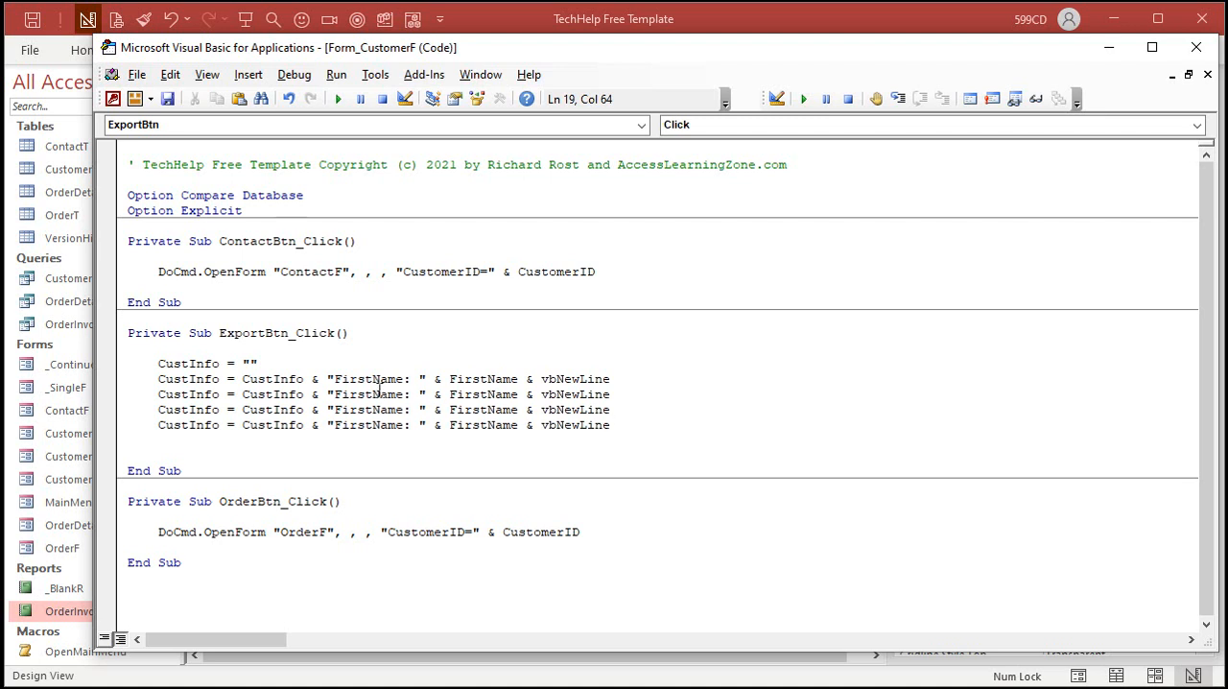
- Add LastName, Email and Phone lines to CustInfo, then return to the form
text(LastNa)
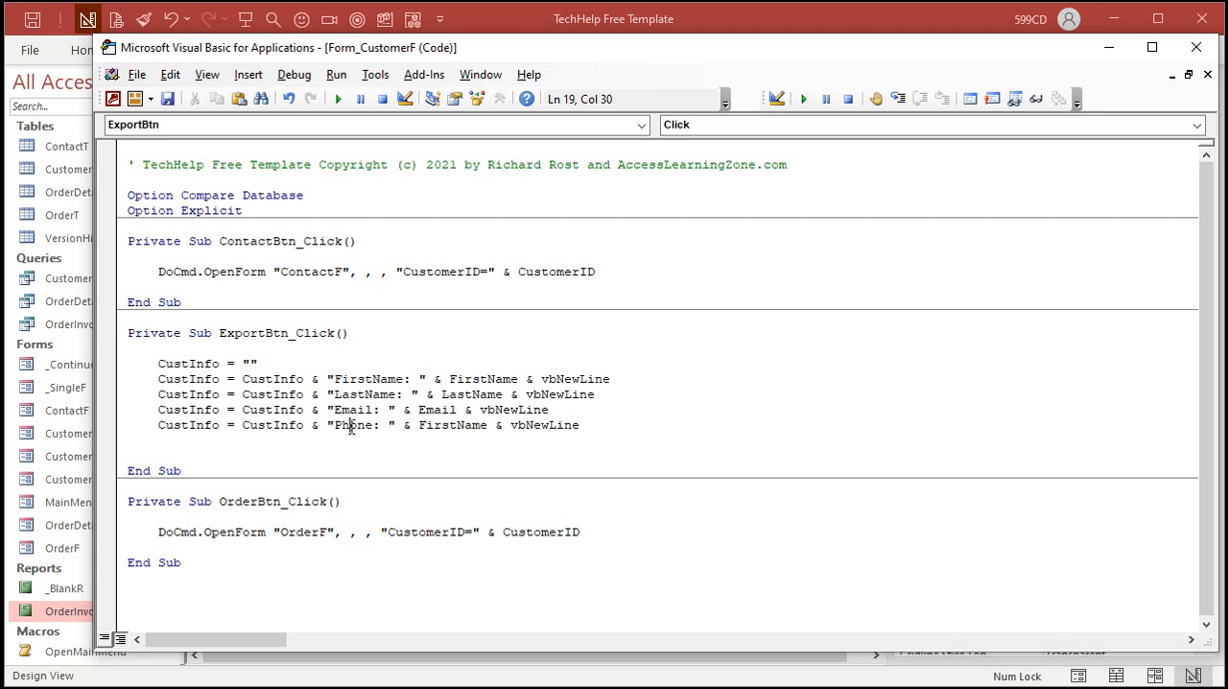
text(Phone)
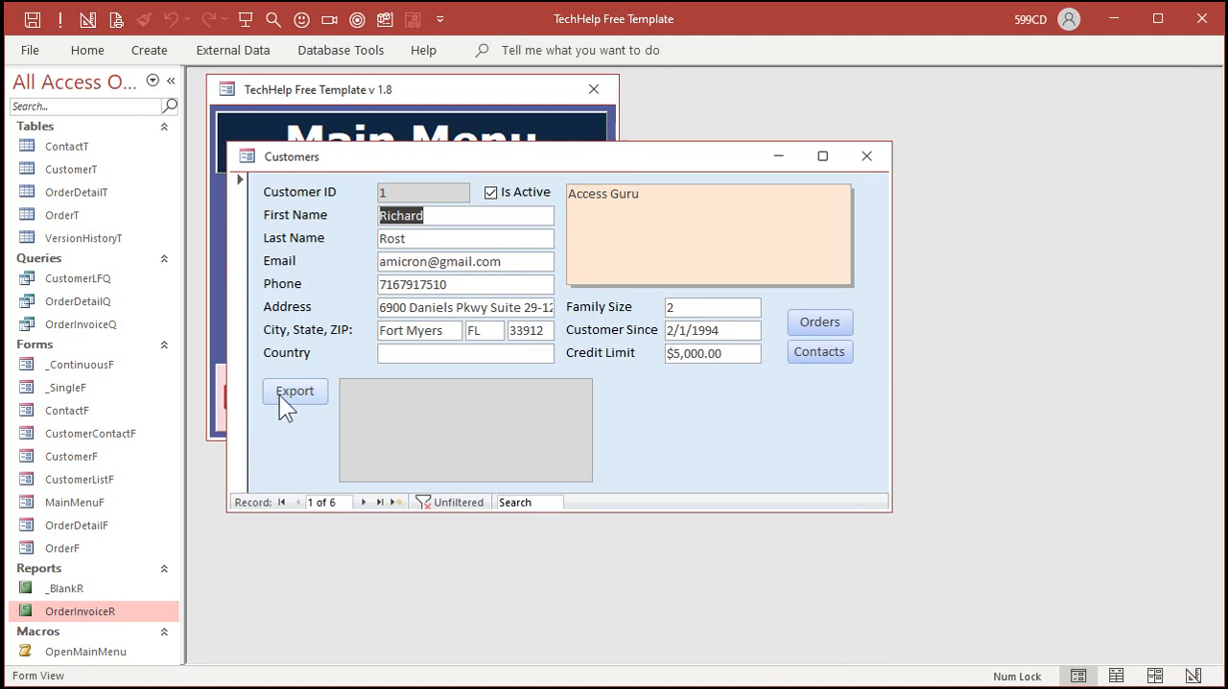
- Run Export to fill CustInfo with the customer's FirstName, LastName, Email and Phone
click(296, 391)
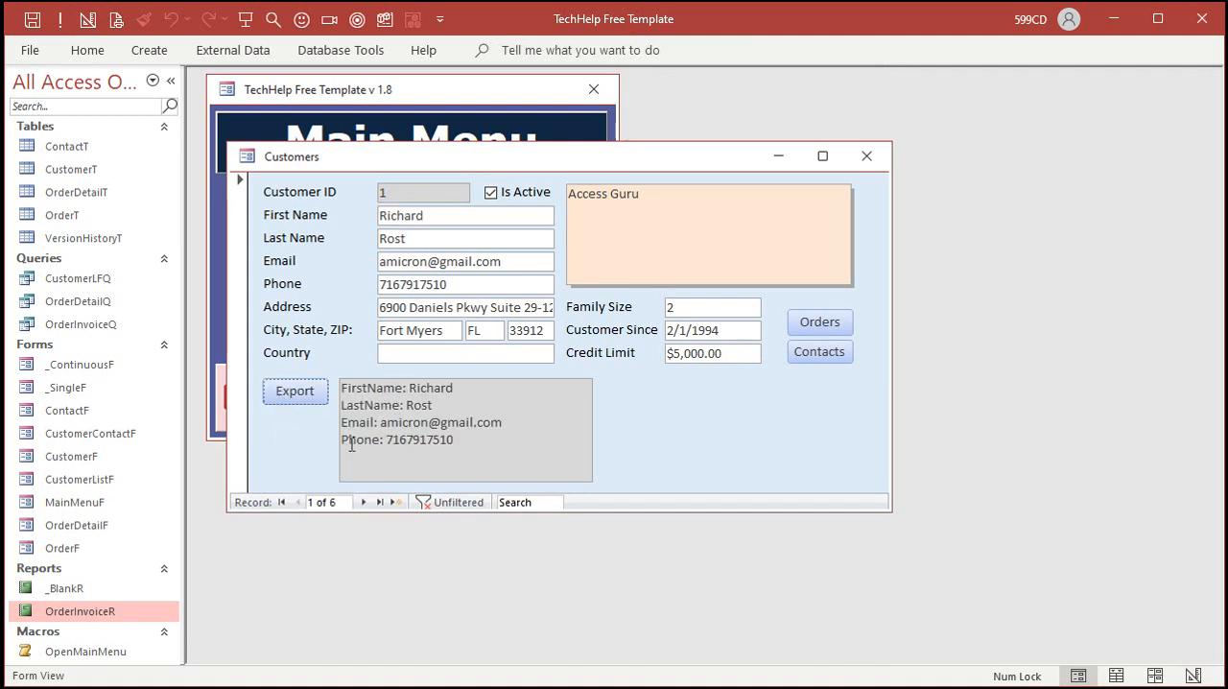
mouse_move(633, 424)
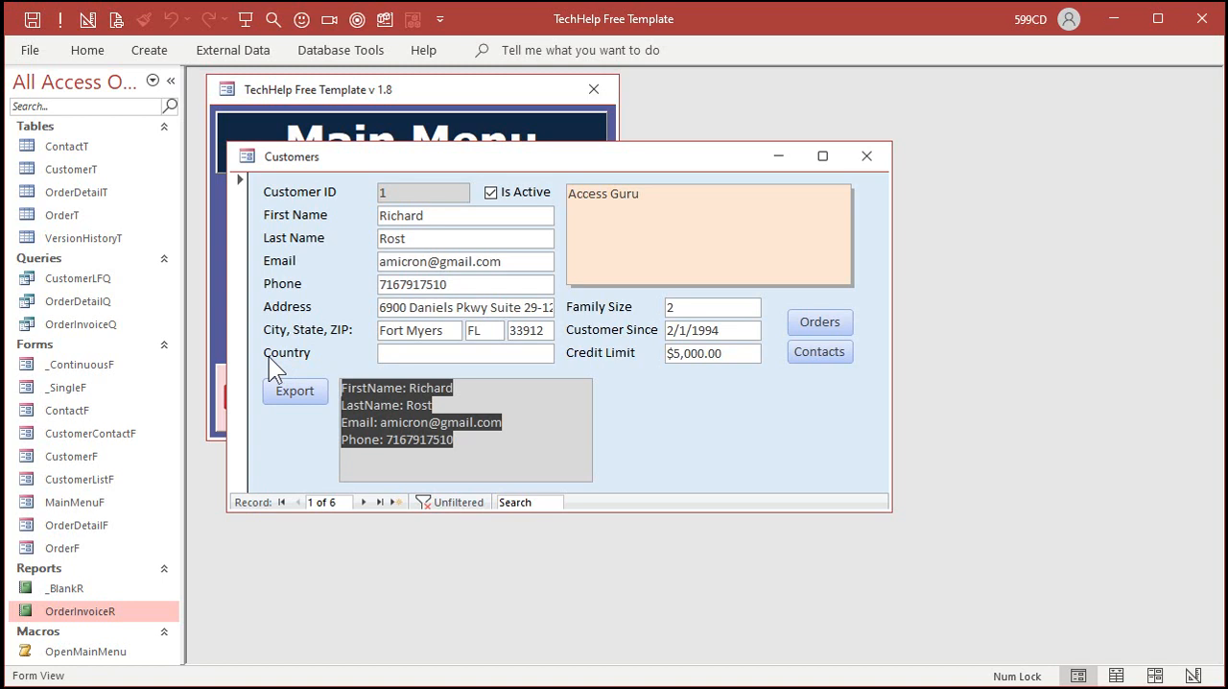
mouse_move(1110, 552)
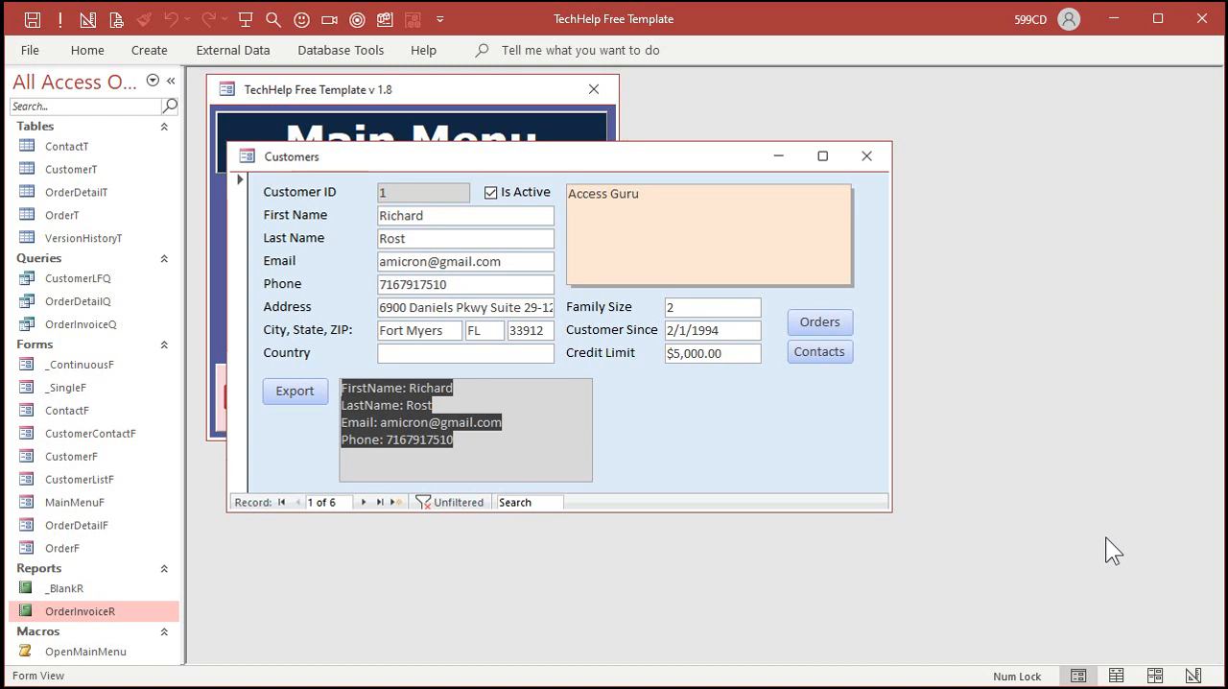
mouse_move(1097, 558)
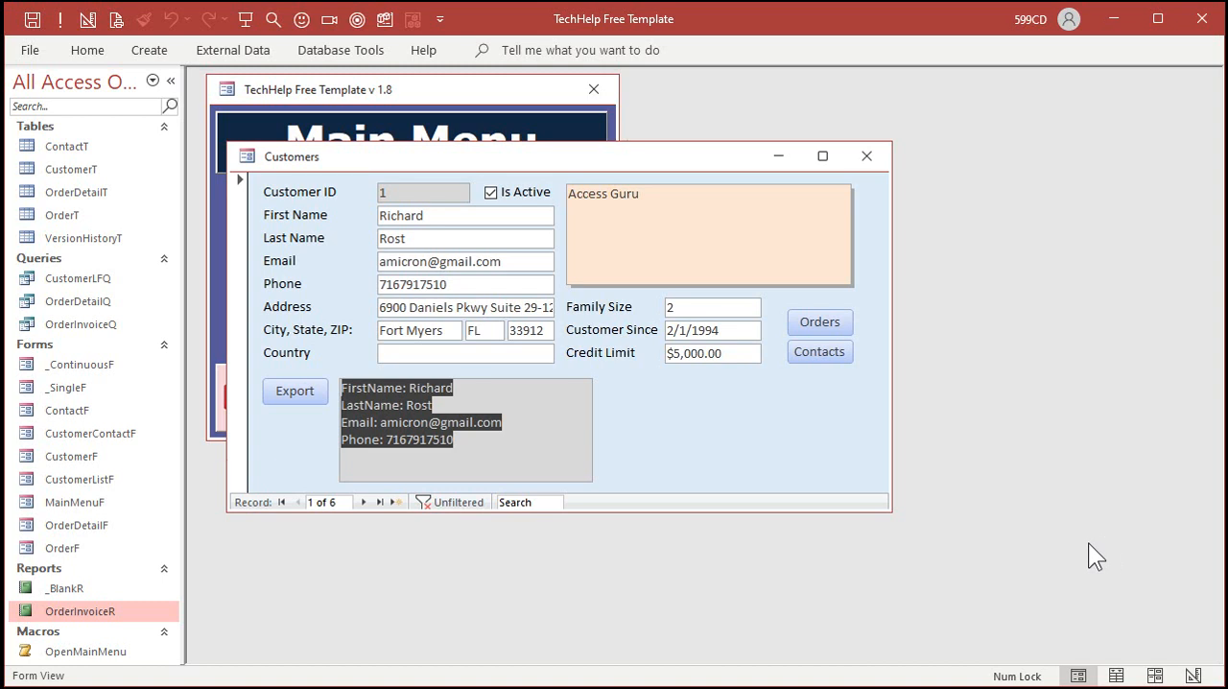
mouse_move(664, 476)
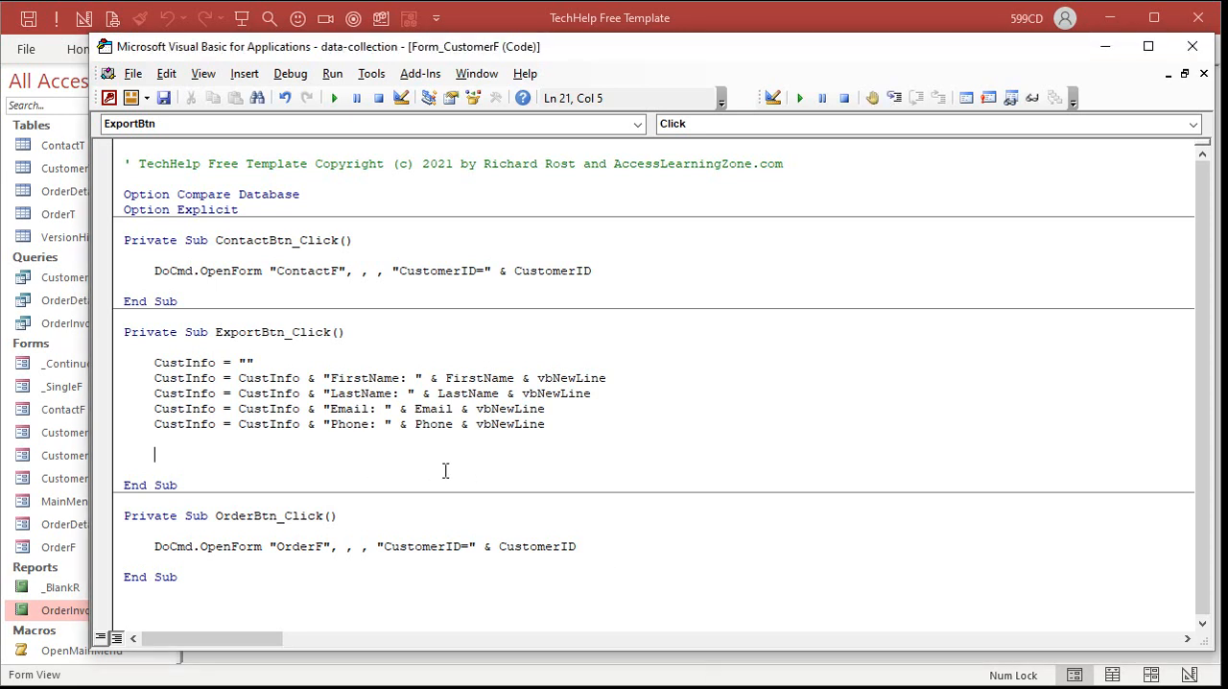
- Start a DoCmd.SendObject acSendNoObject line after the Phone line
text(docmd.)
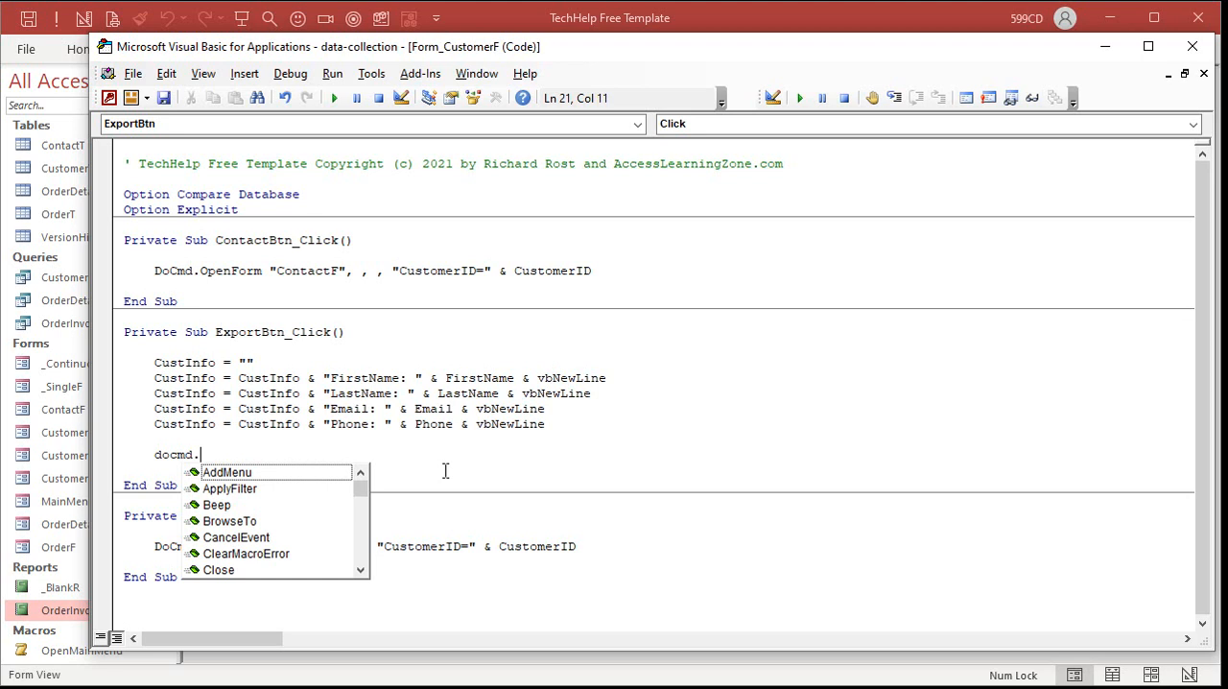
text(SendObject acSendNoObject)
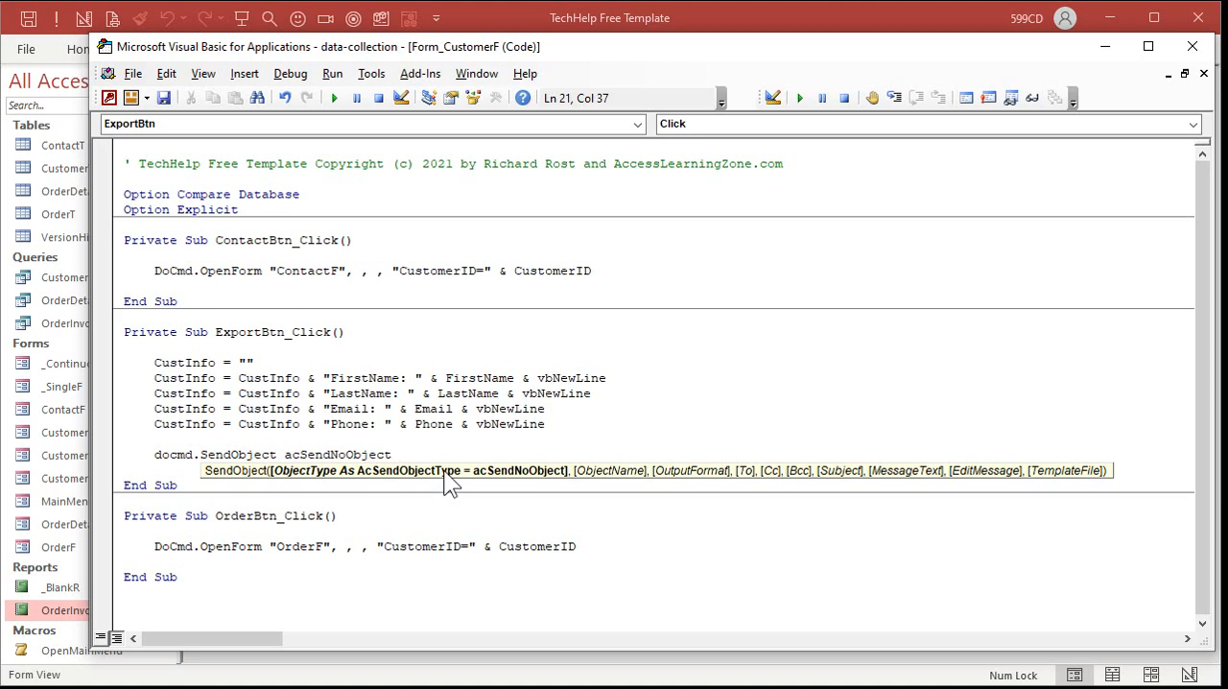
- Skip the object name and set the SendObject output format to acFormatTXT
text(,)
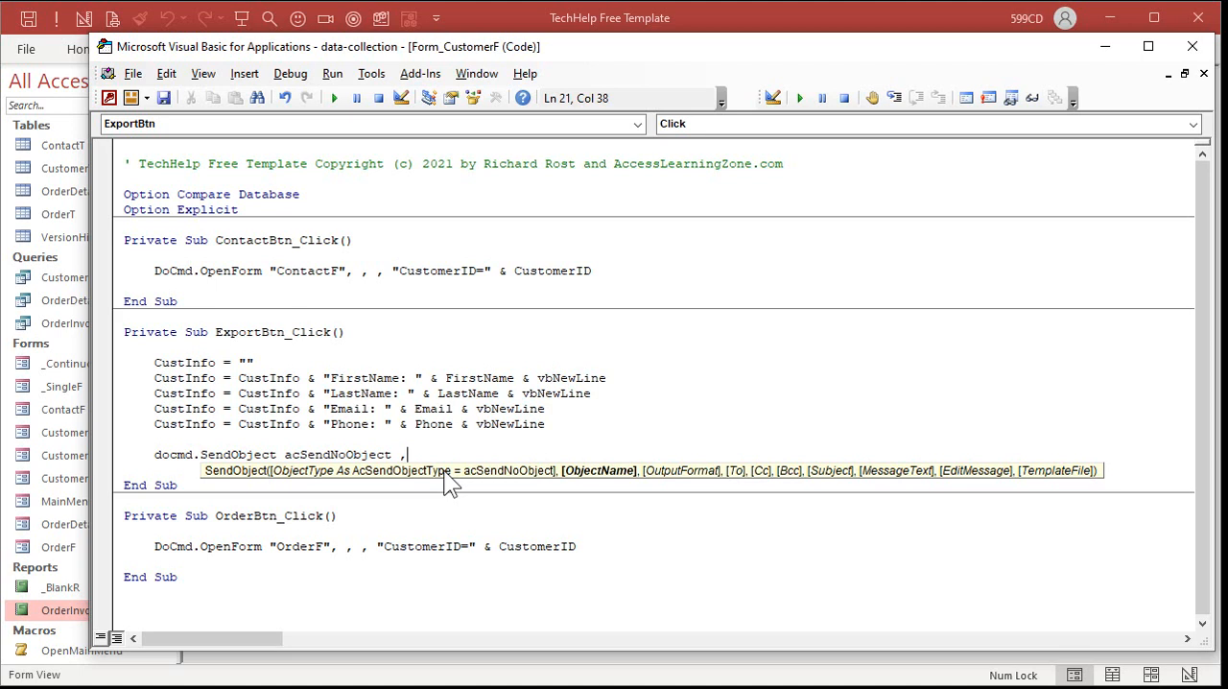
text(,)
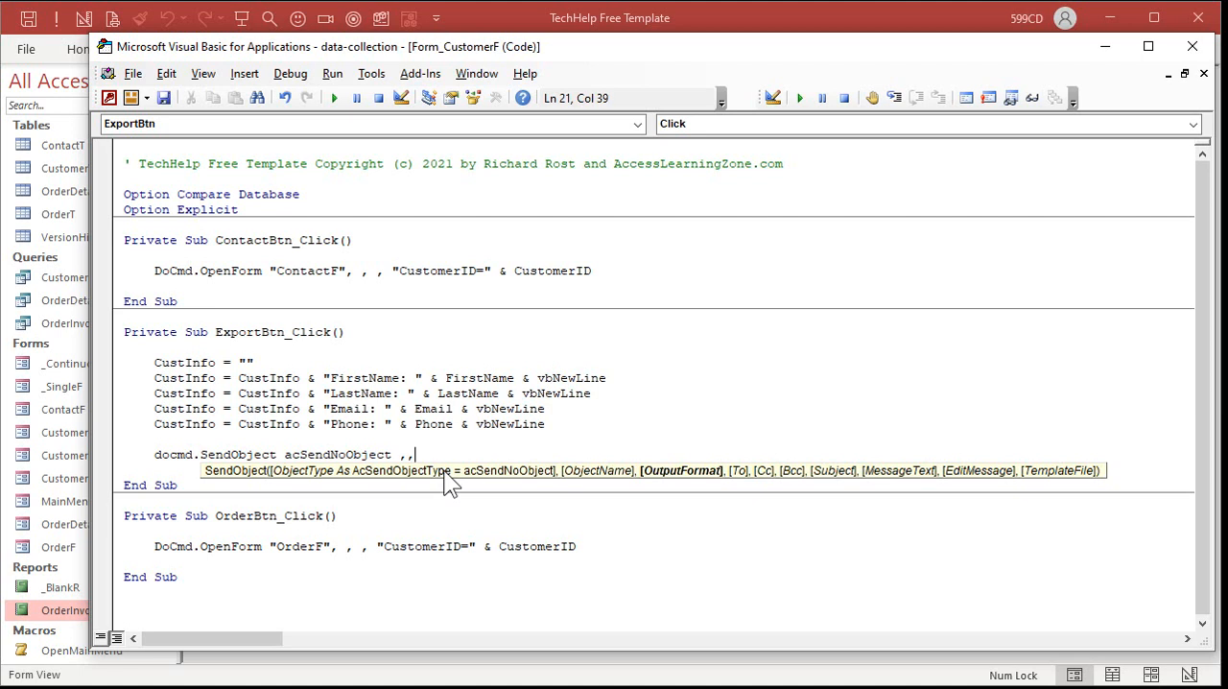
text(acformattx)
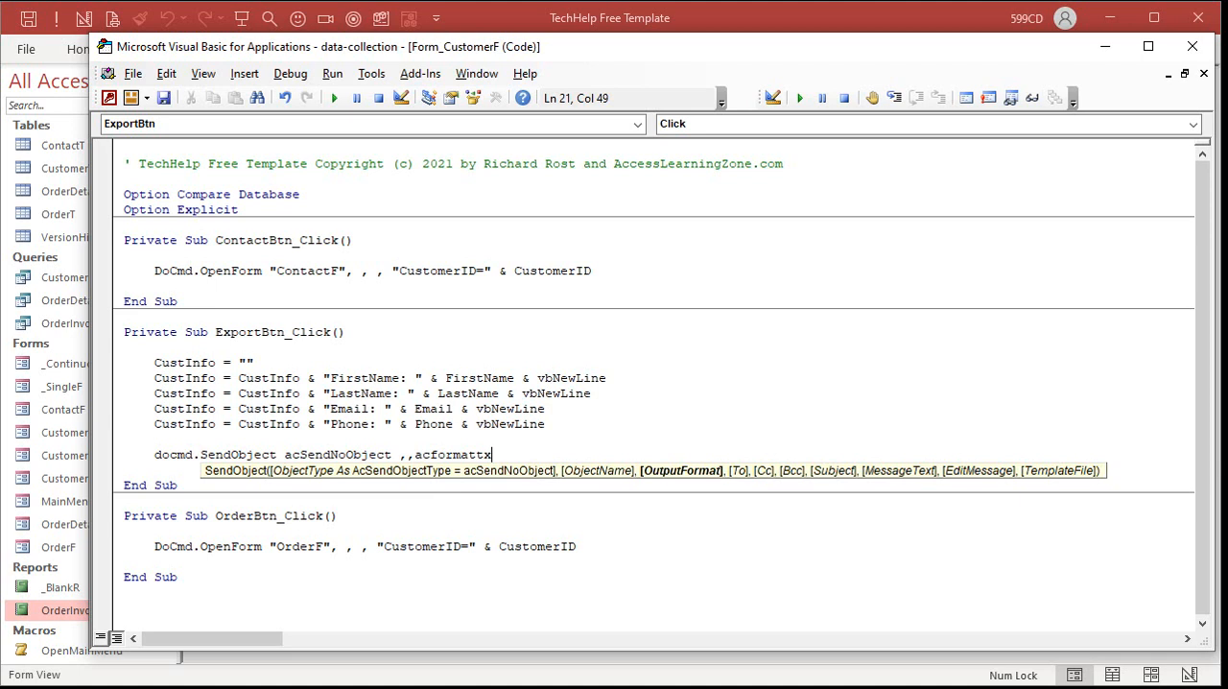
text(t)
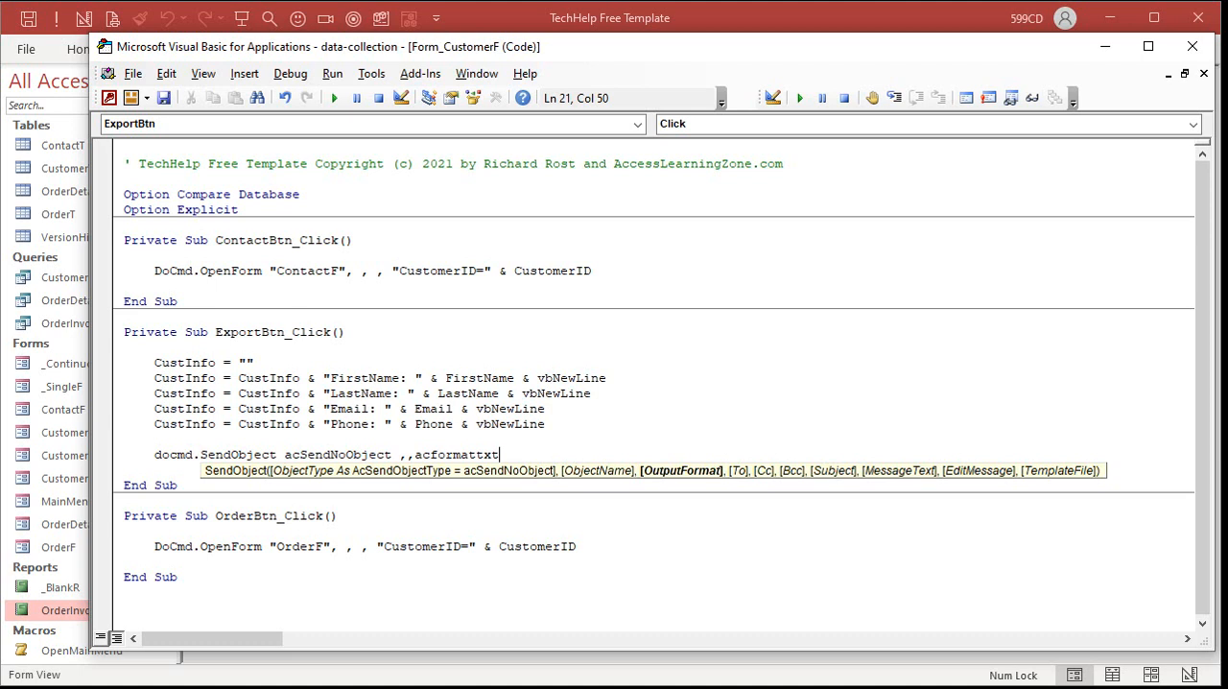
text(m)
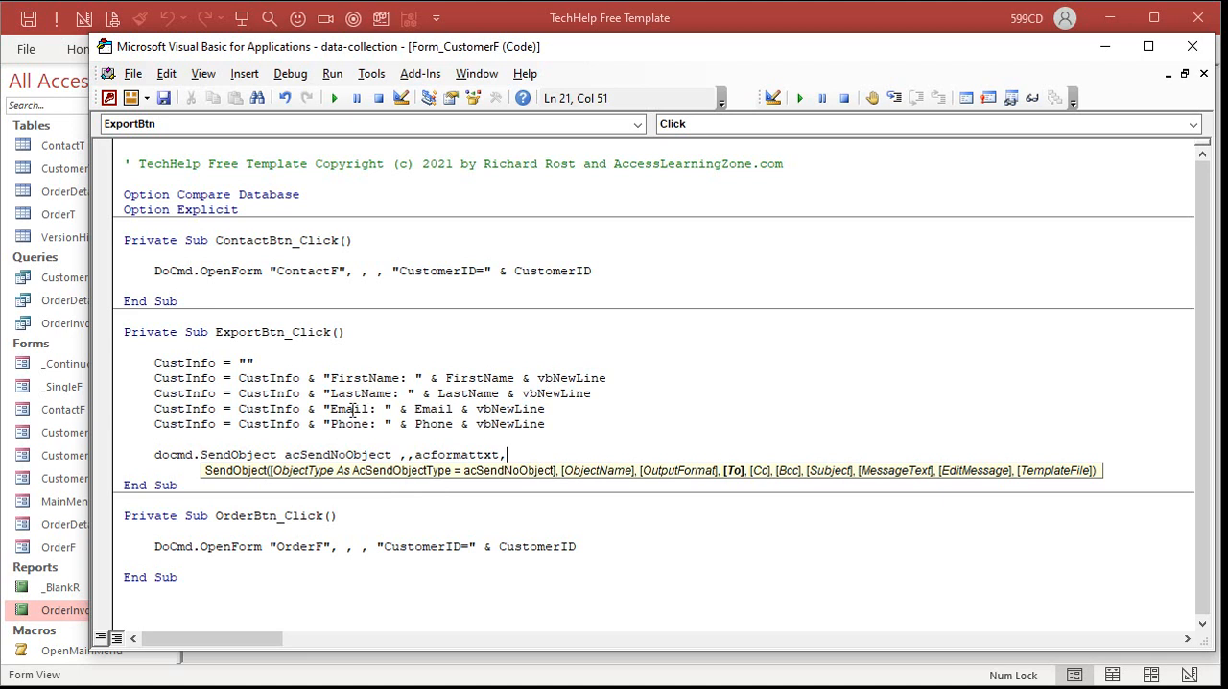
- Make Email the recipient and "Update Your Info" the subject
text(email,)
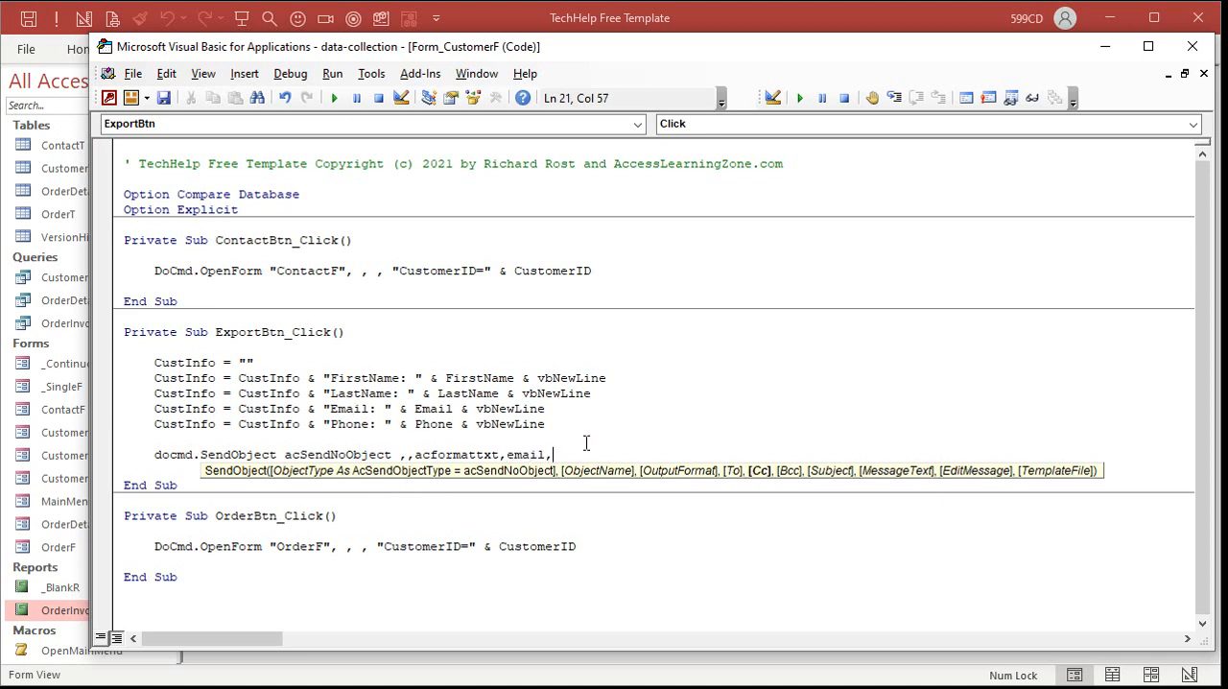
text(,,"Update Your)
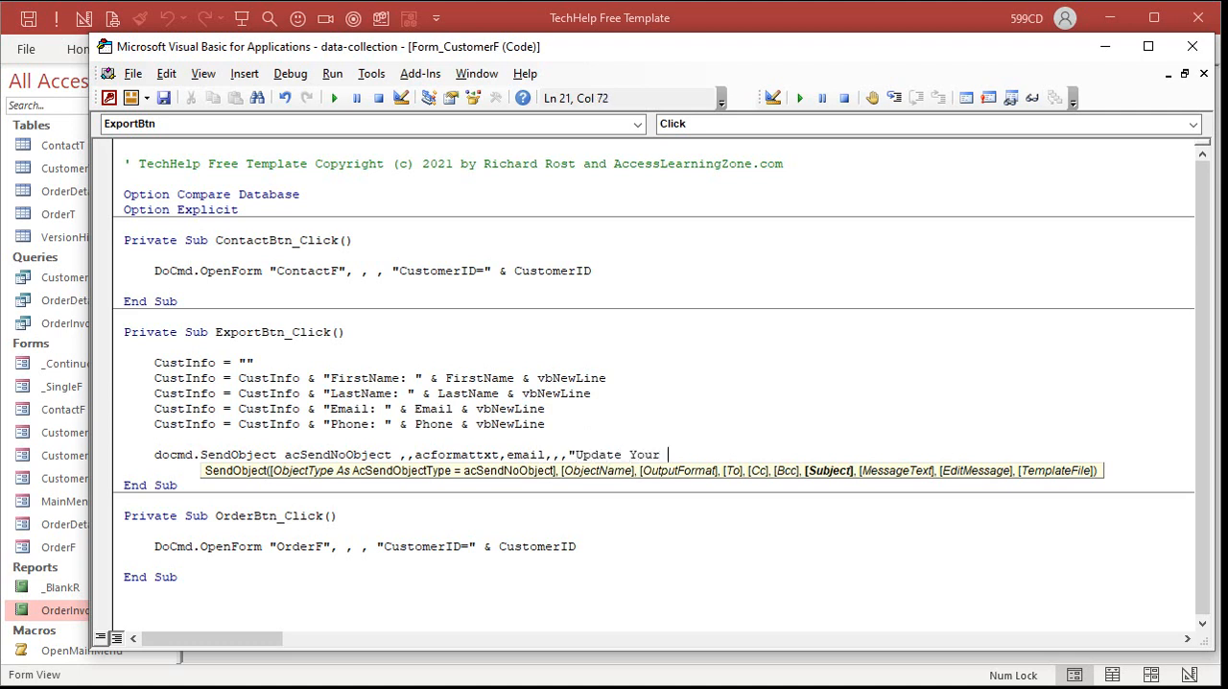
text(Info")
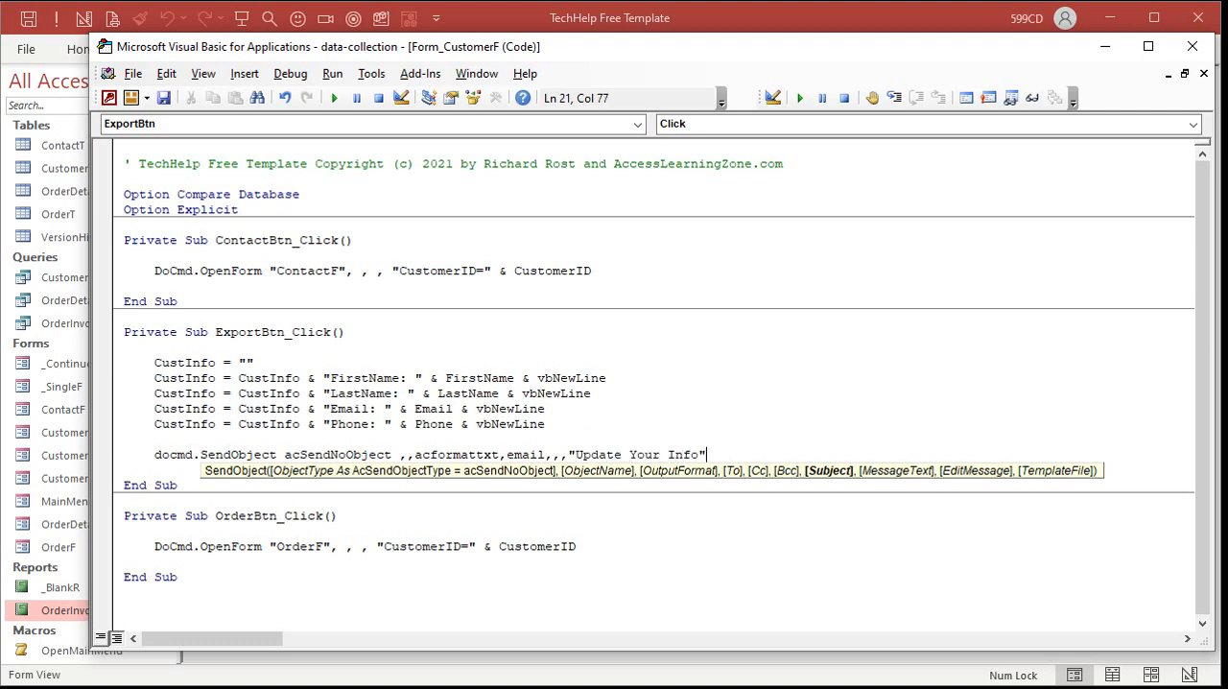
text(,)
text("Please)
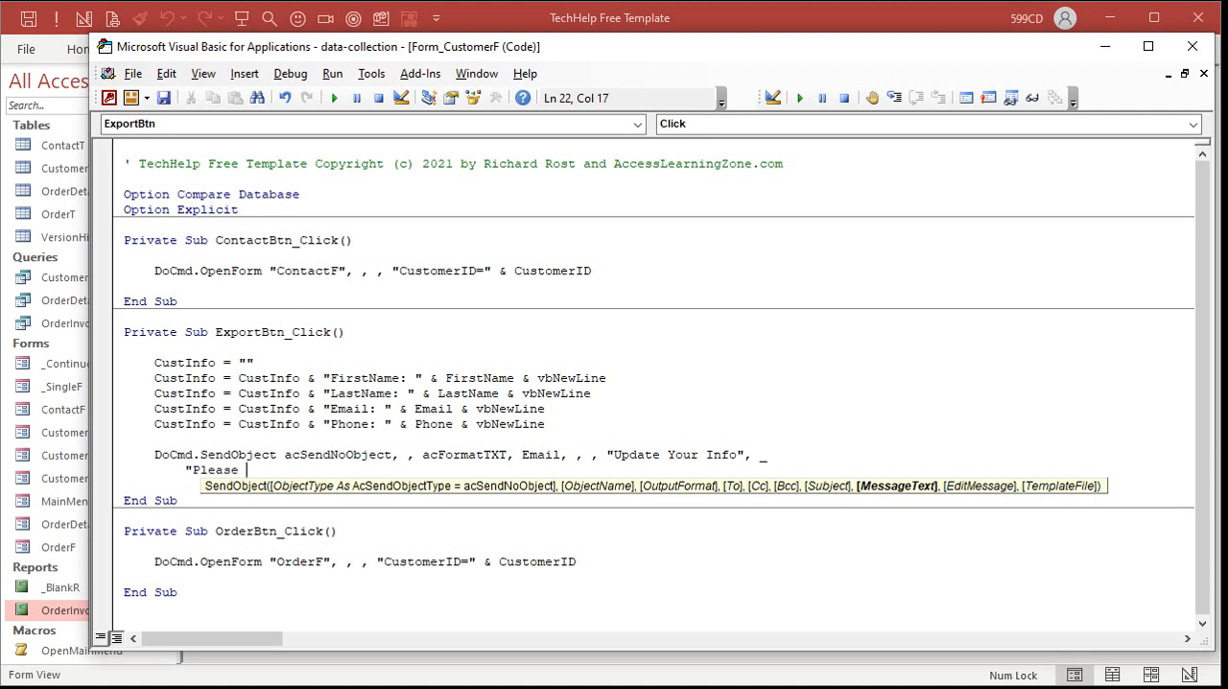
- Write the message "Please update your info… Thank you." followed by two new lines and CustInfo
text(u)
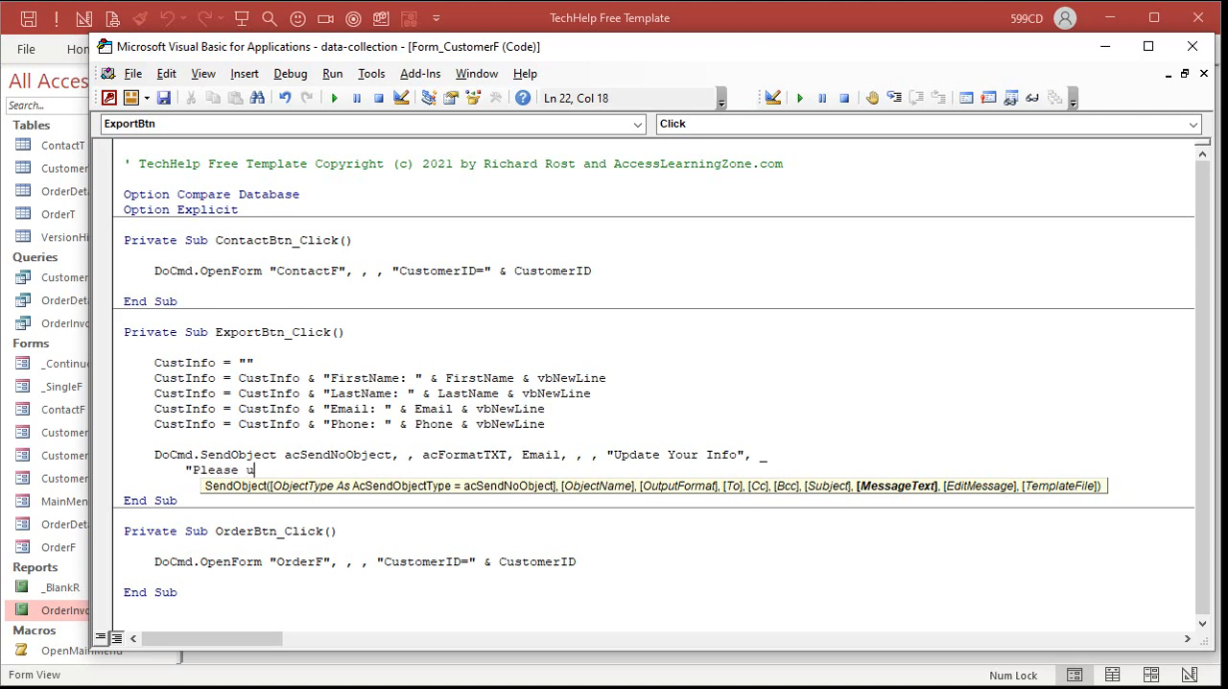
text(pdate your info by editing the data below. Thank)
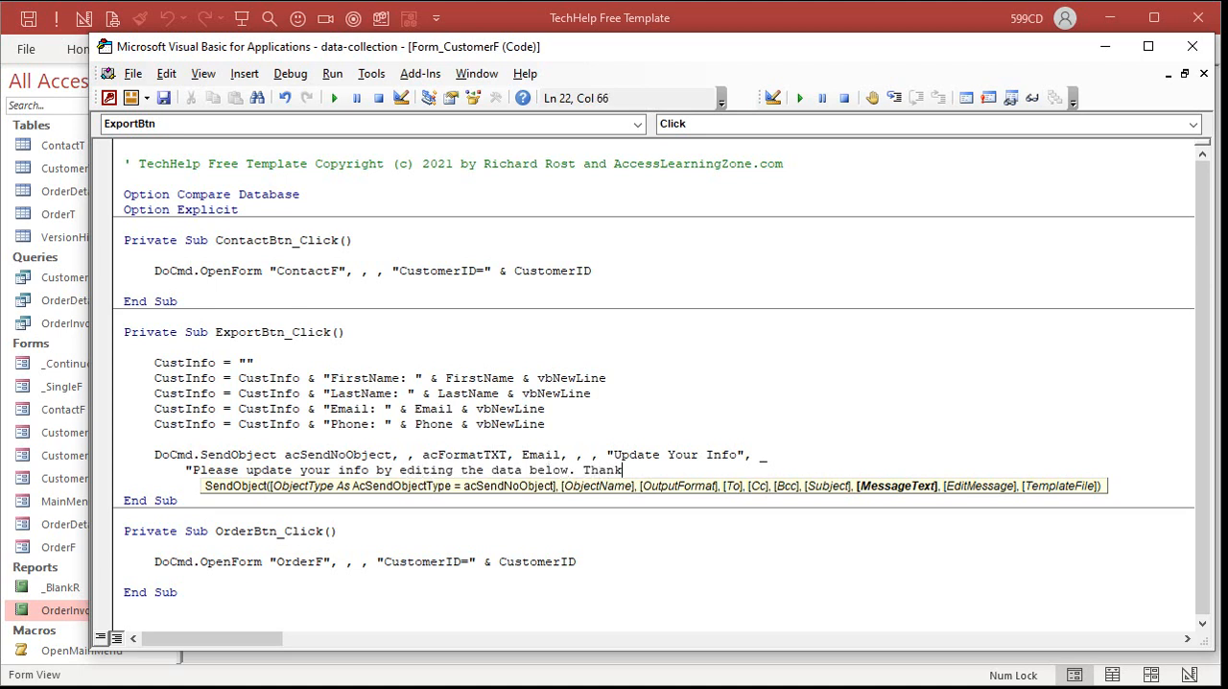
text(you." & vbnewline & vbnewline)
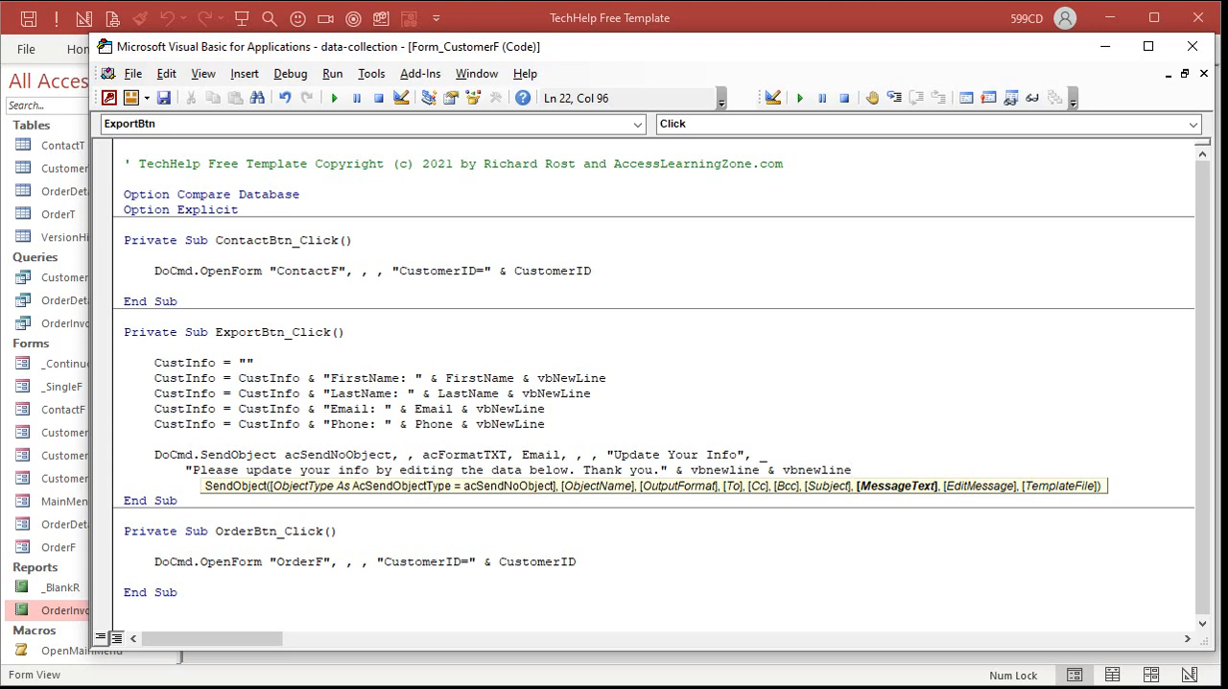
text(&)
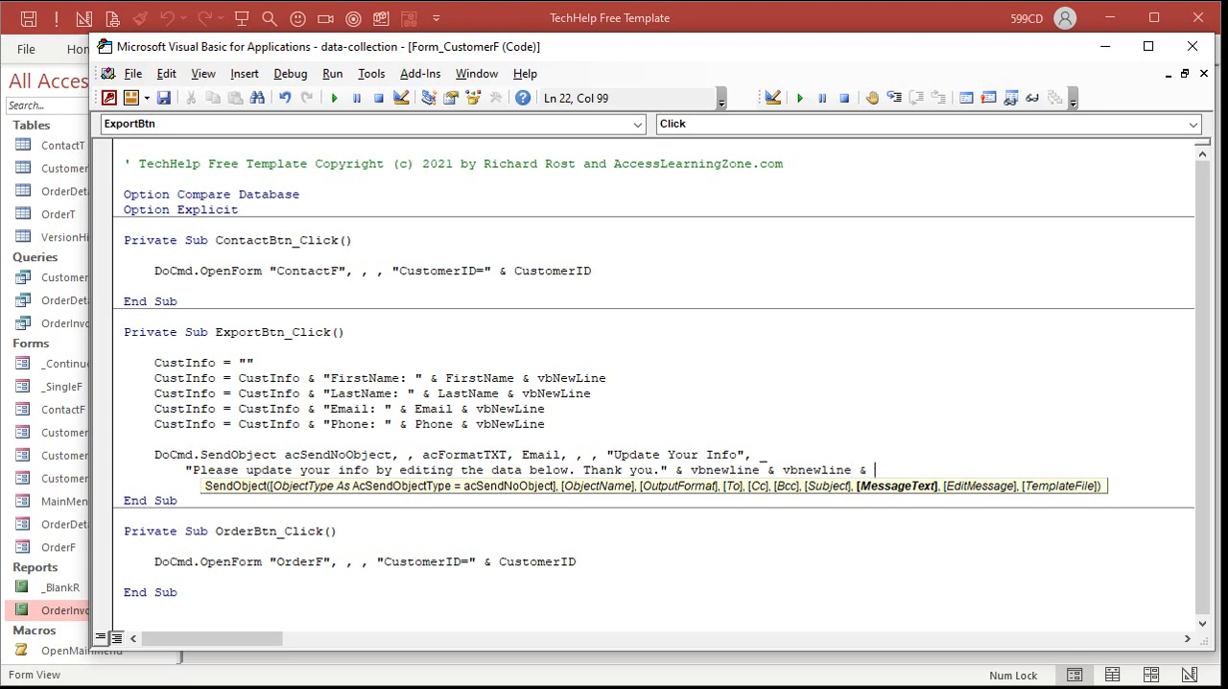
text(custinf)
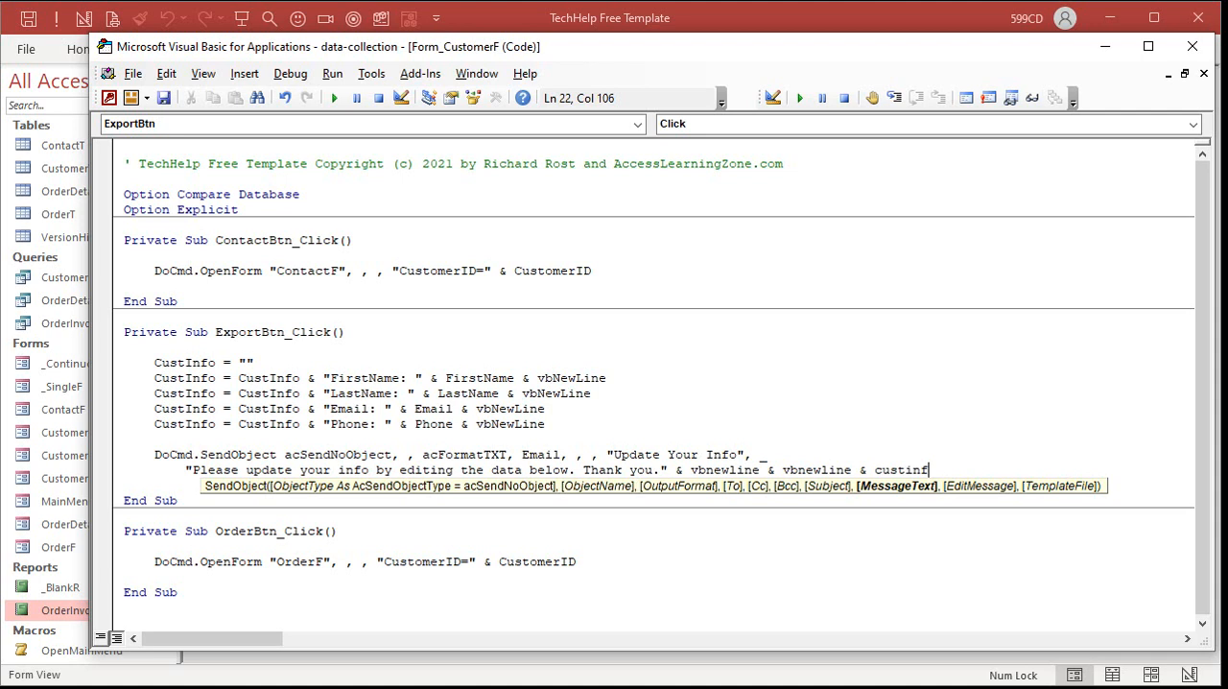
- Set EditMessage to True so the email opens for editing before sending
text(,)
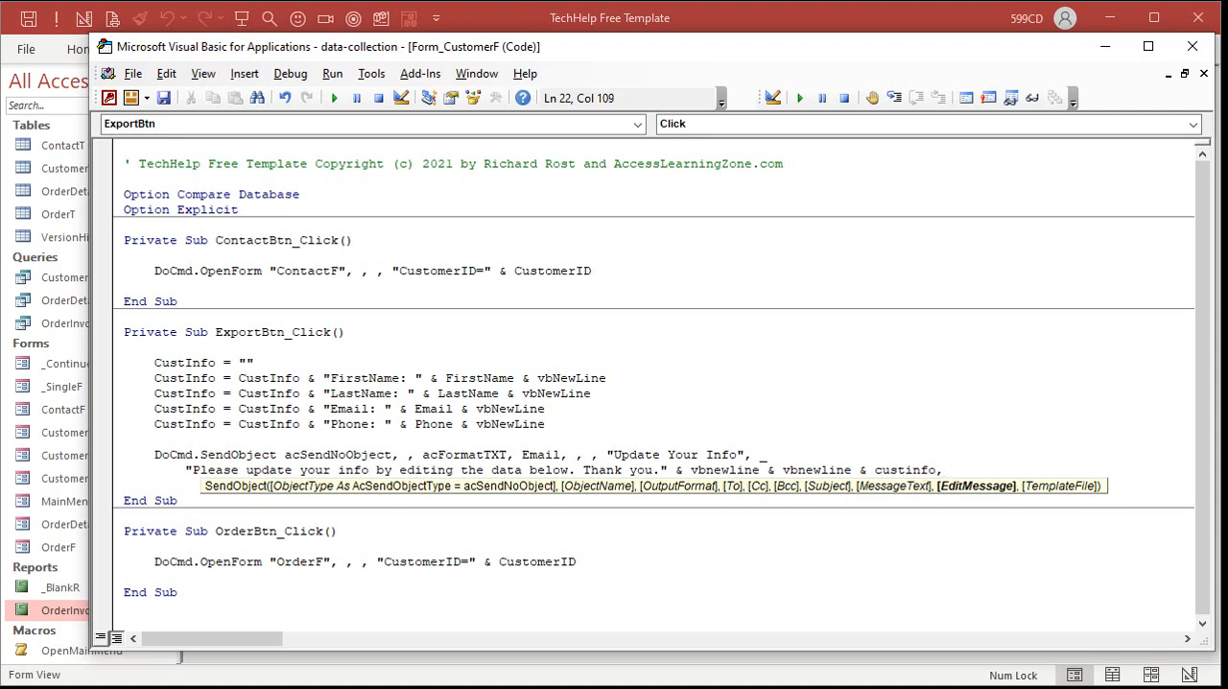
text(, true)
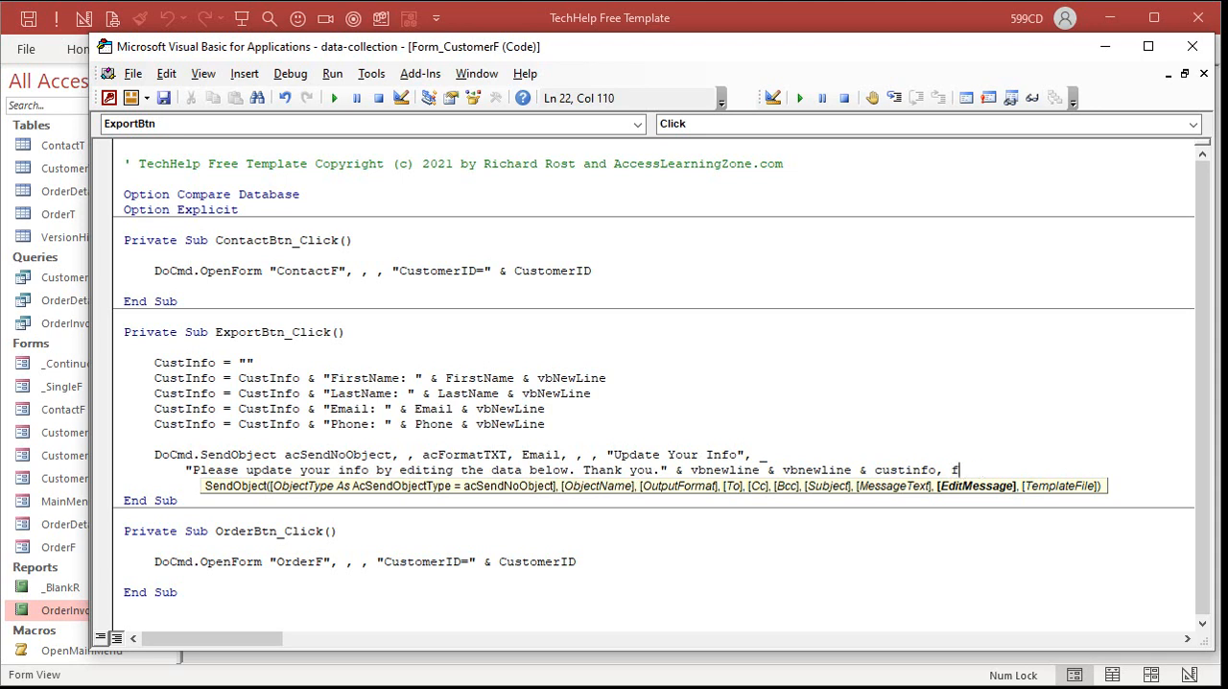
text(alse)
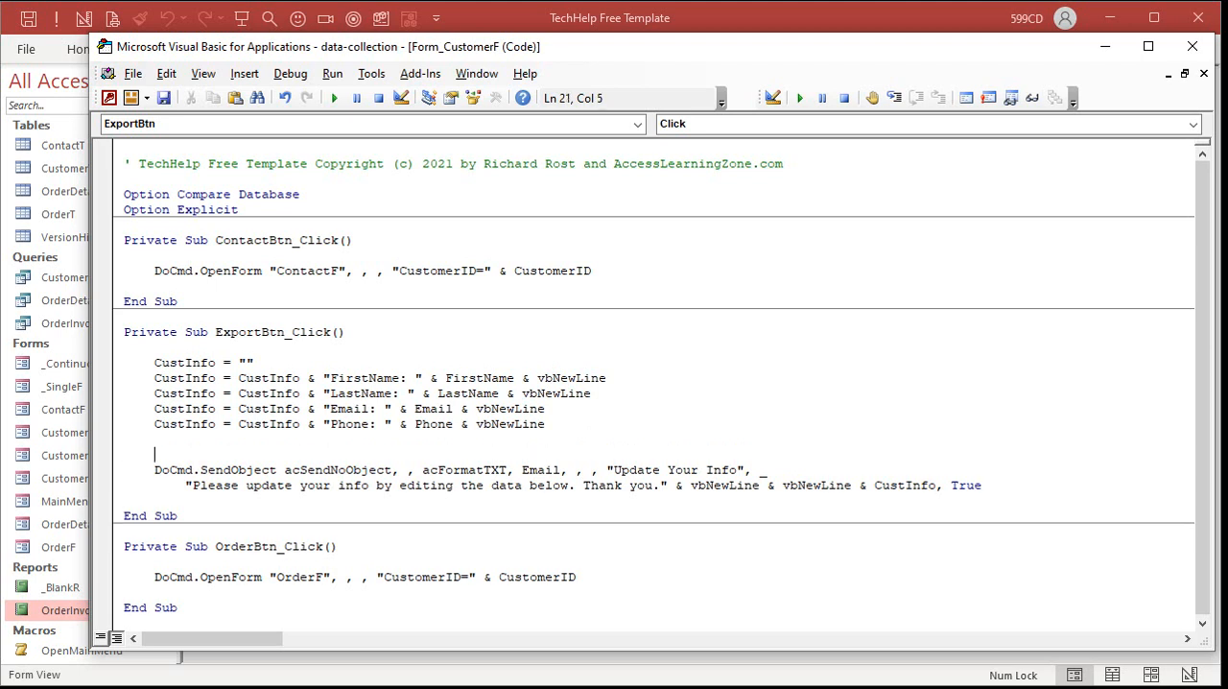
- Add On Error Resume Next above the SendObject call
text(on error resume)
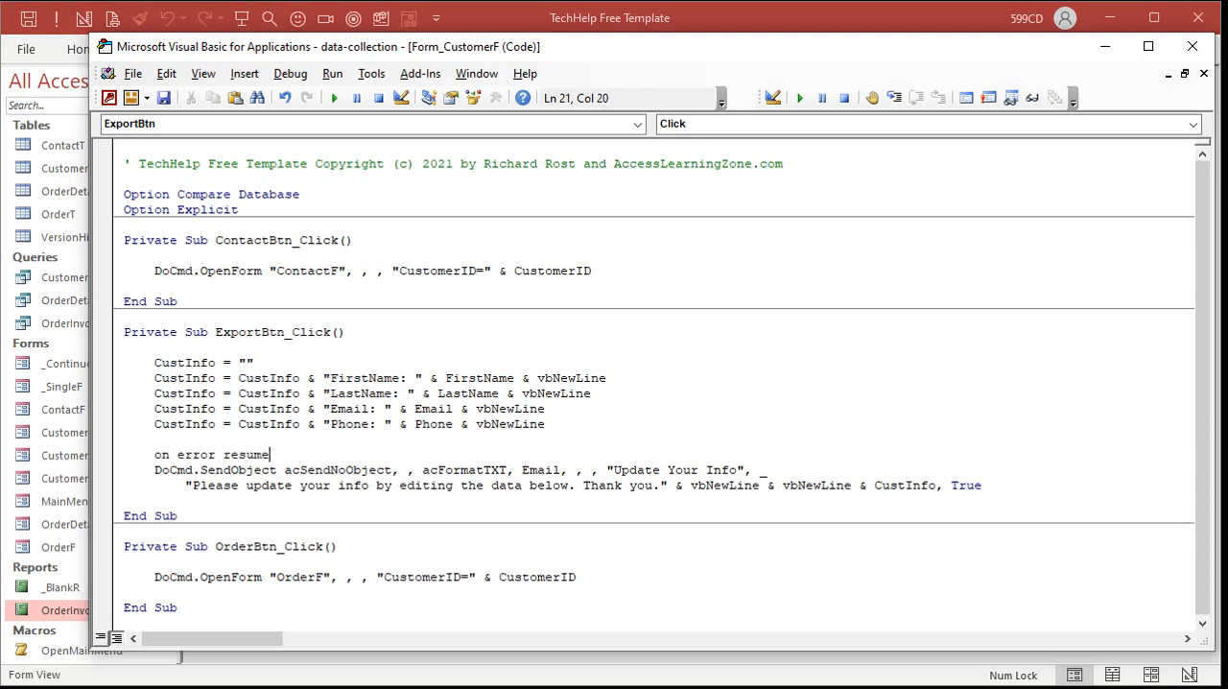
text(Next)
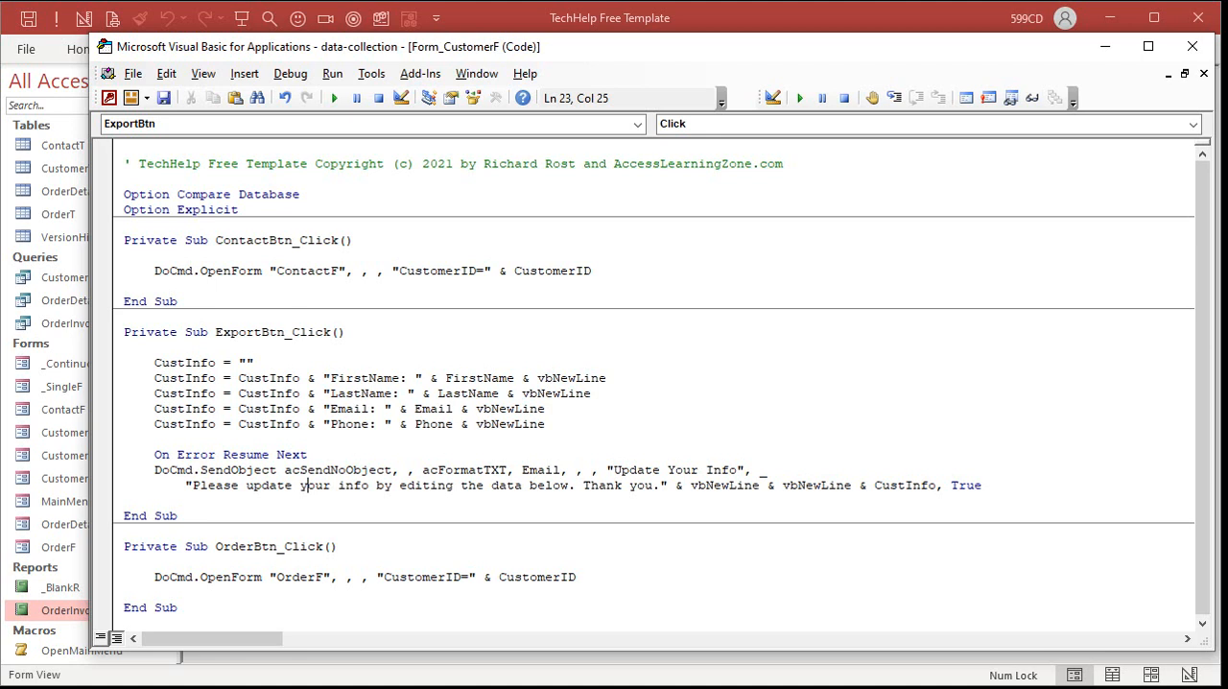
mouse_move(663, 493)
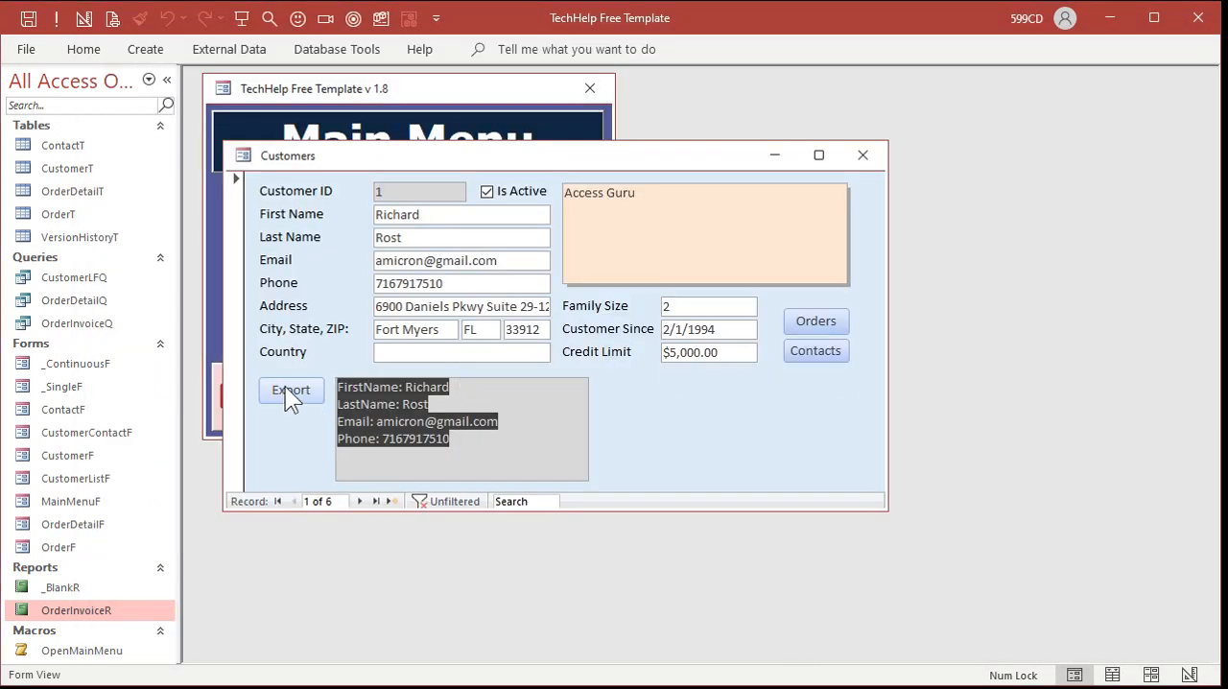
mouse_move(299, 399)
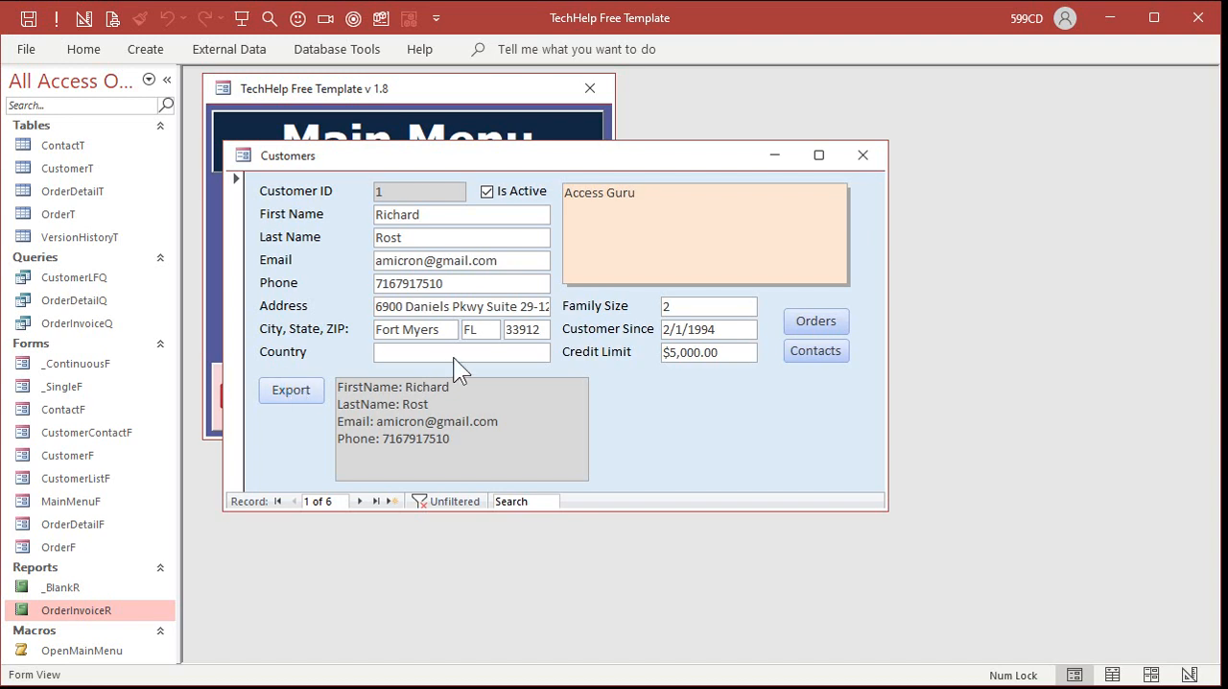
- Export the current customer into a new "Update Your Info" email
click(292, 389)
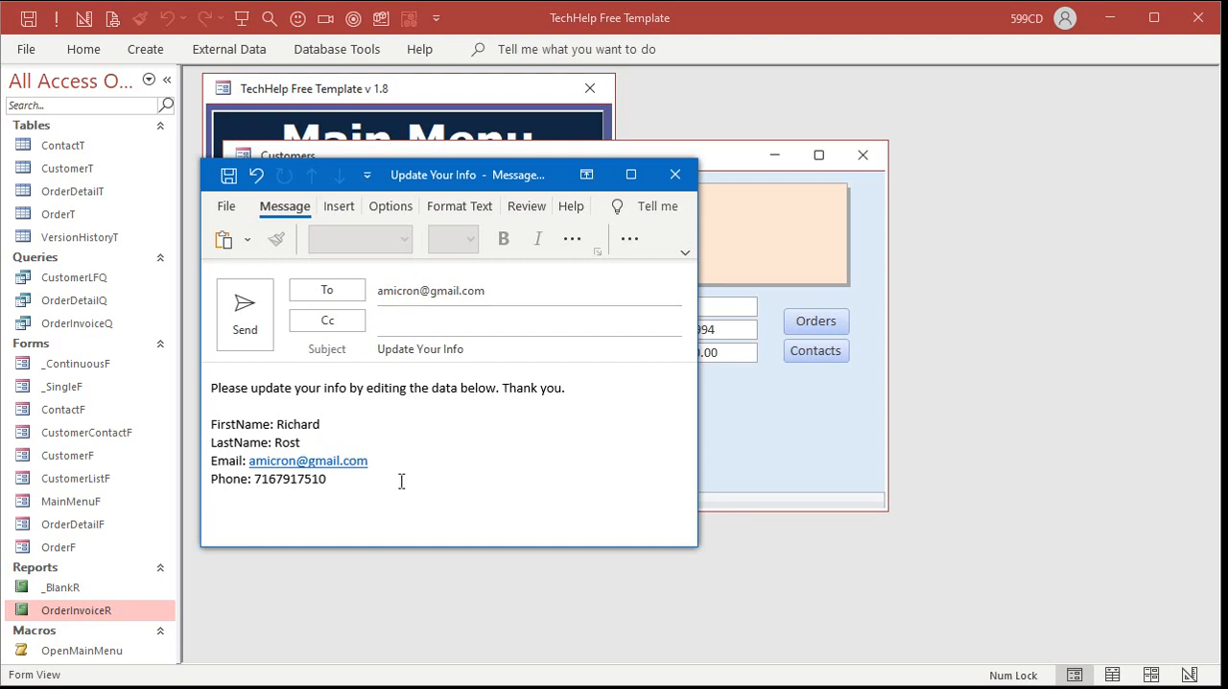
- Review the Update Your Info draft body, then close it without sending
double_click(284, 443)
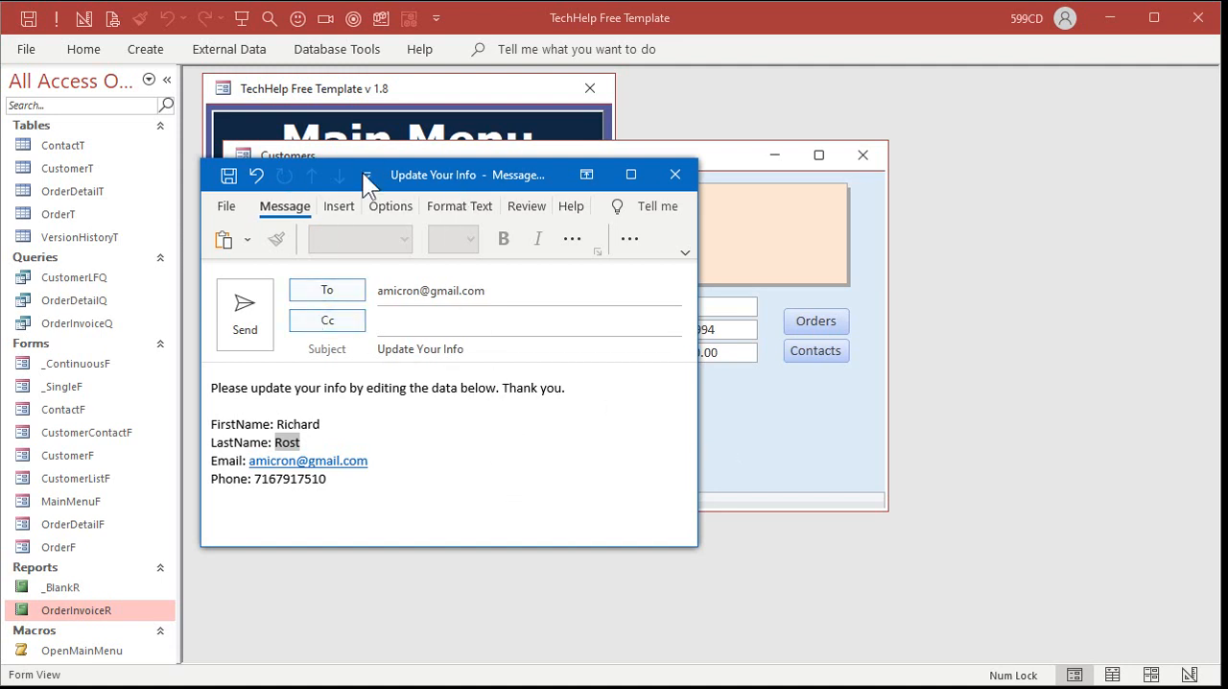
mouse_move(422, 449)
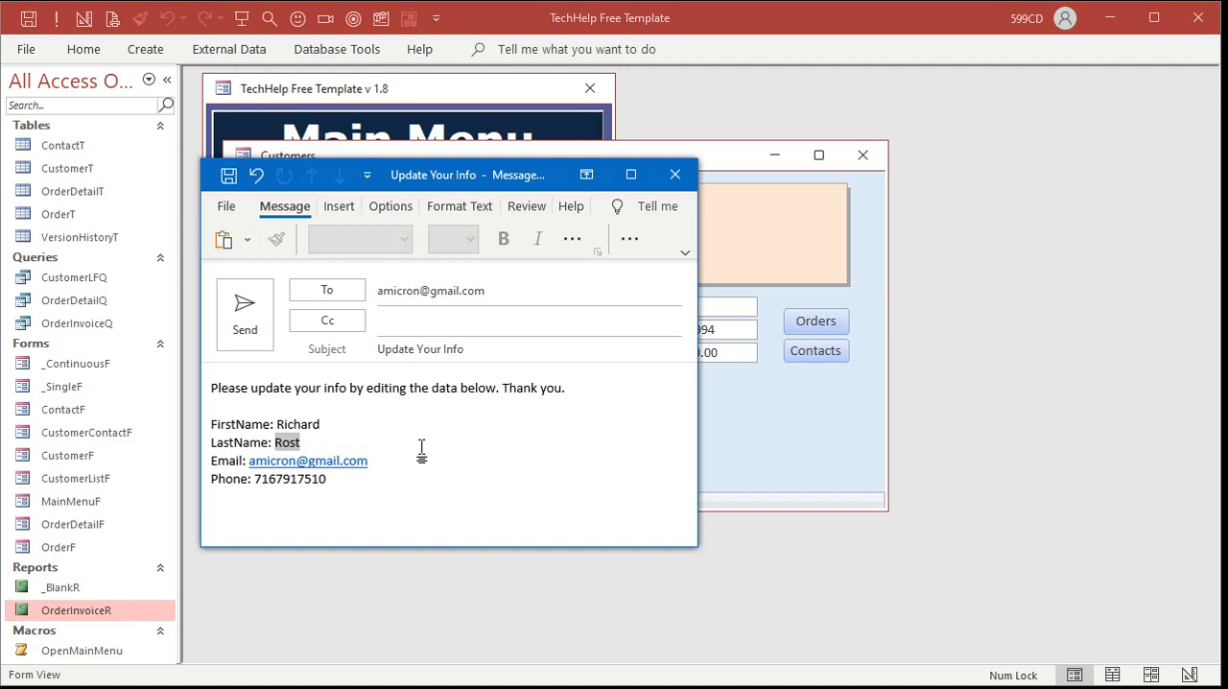
mouse_move(673, 175)
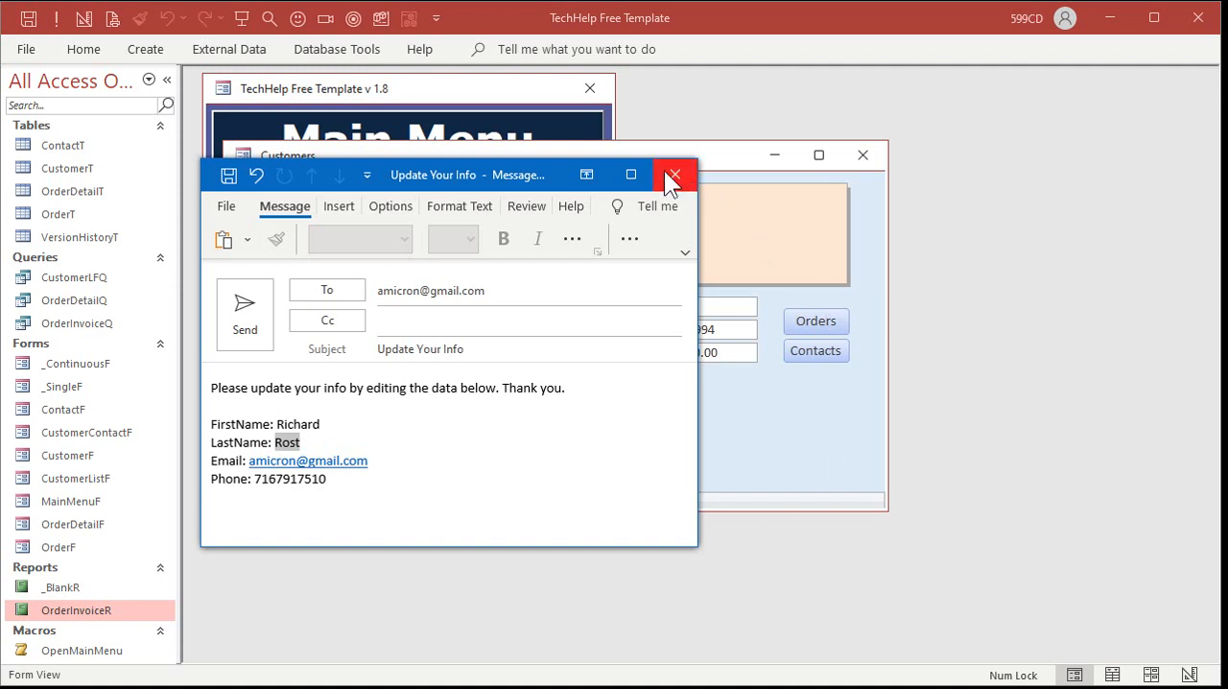
click(673, 175)
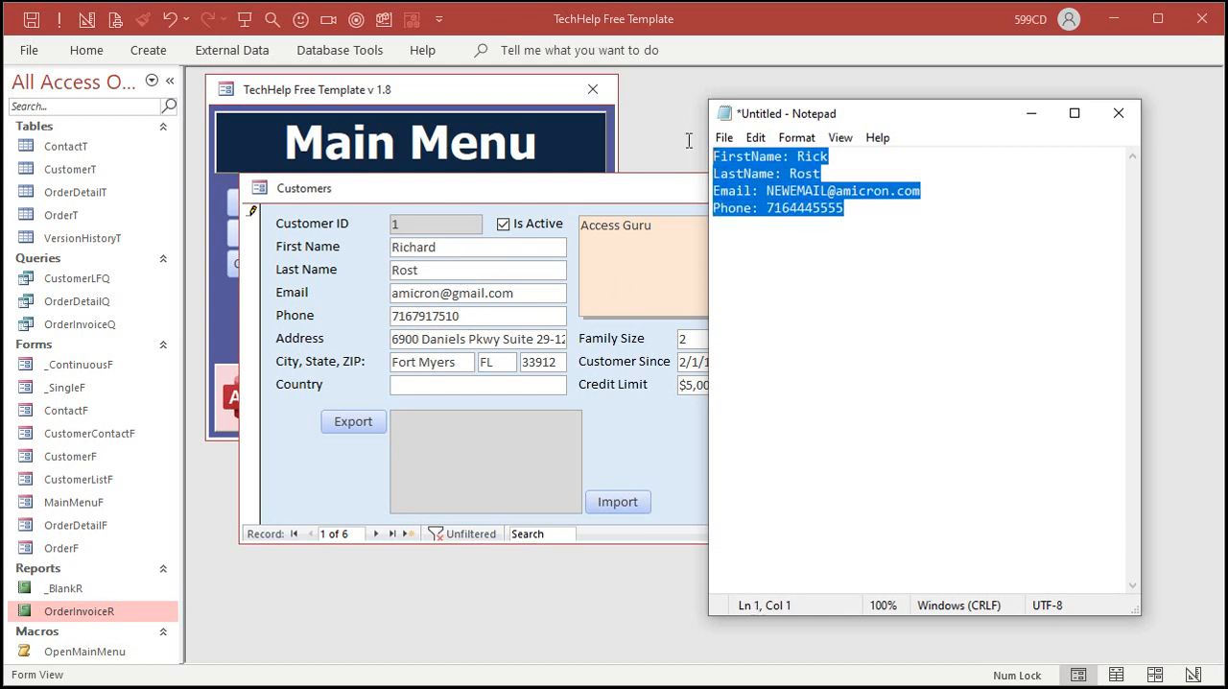
mouse_move(857, 144)
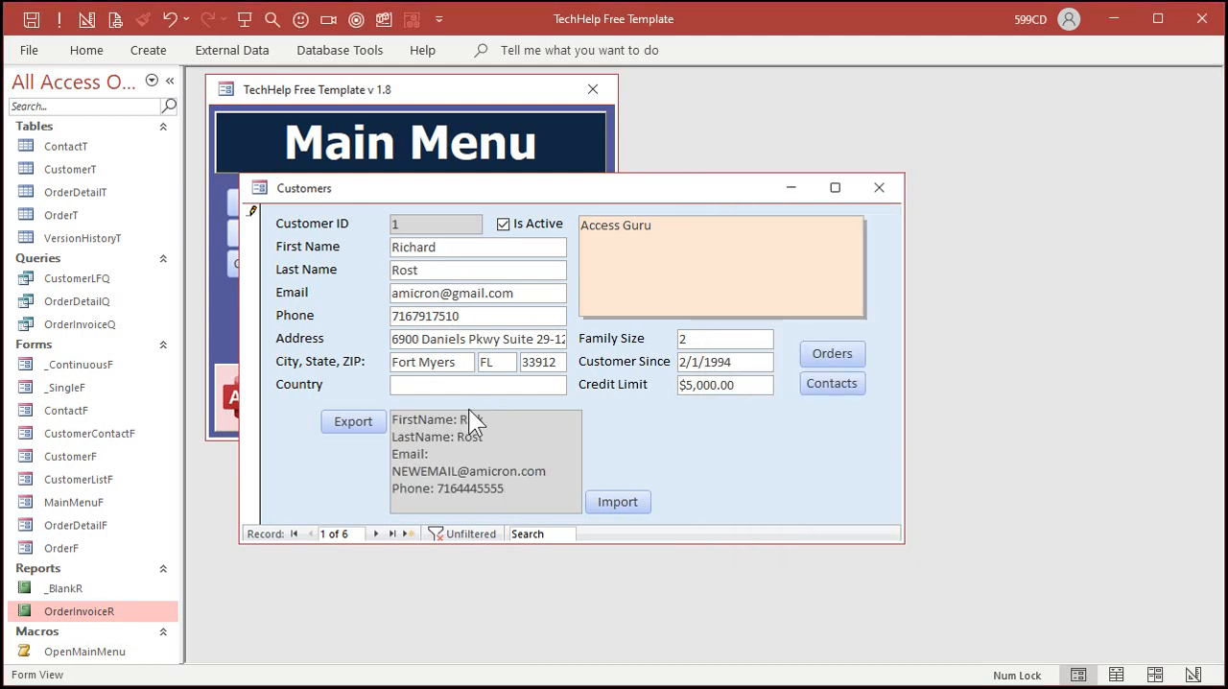
click(618, 503)
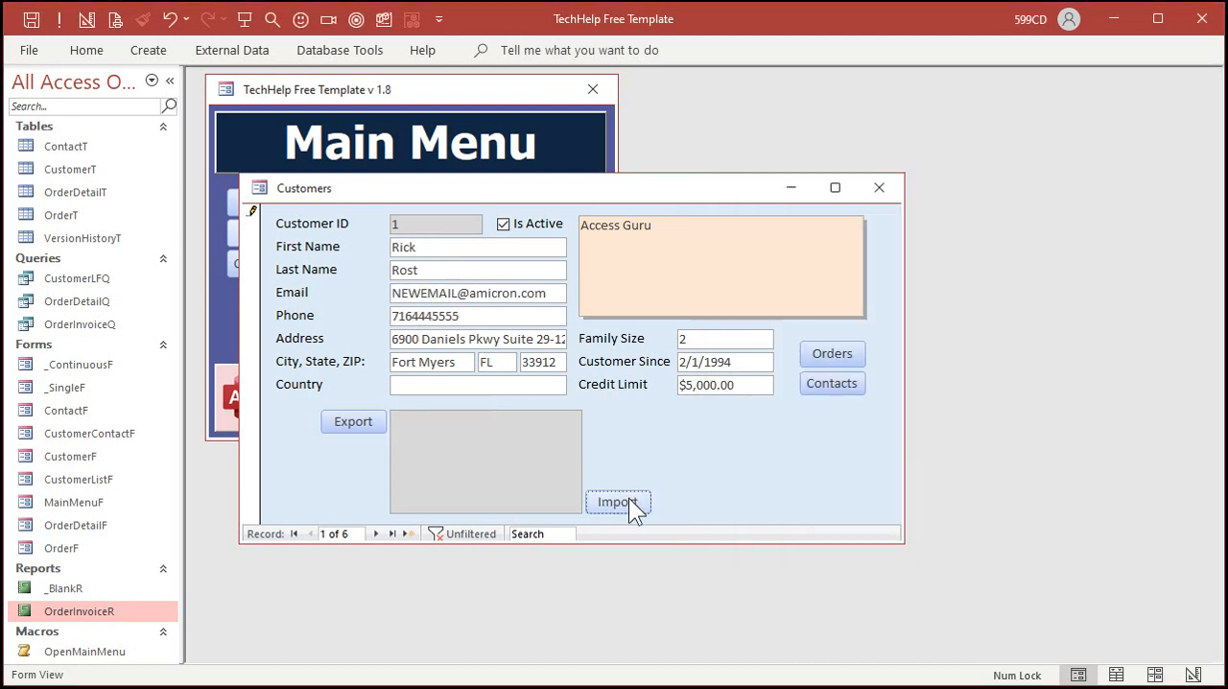
mouse_move(623, 460)
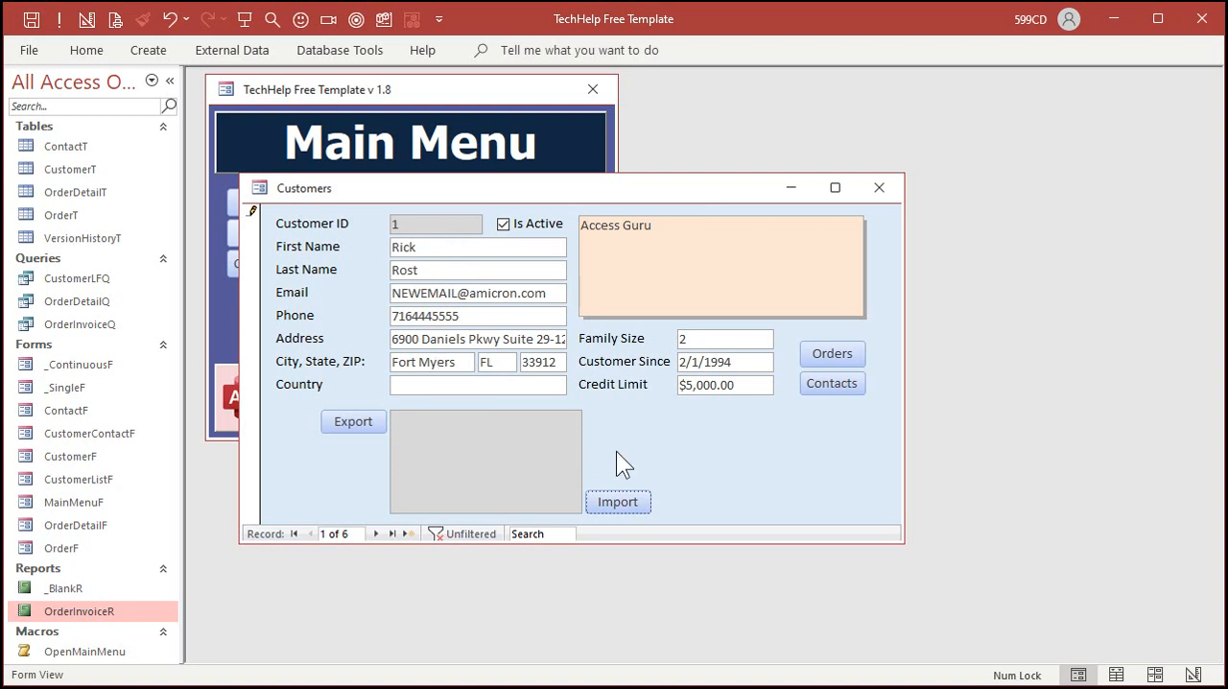
mouse_move(686, 484)
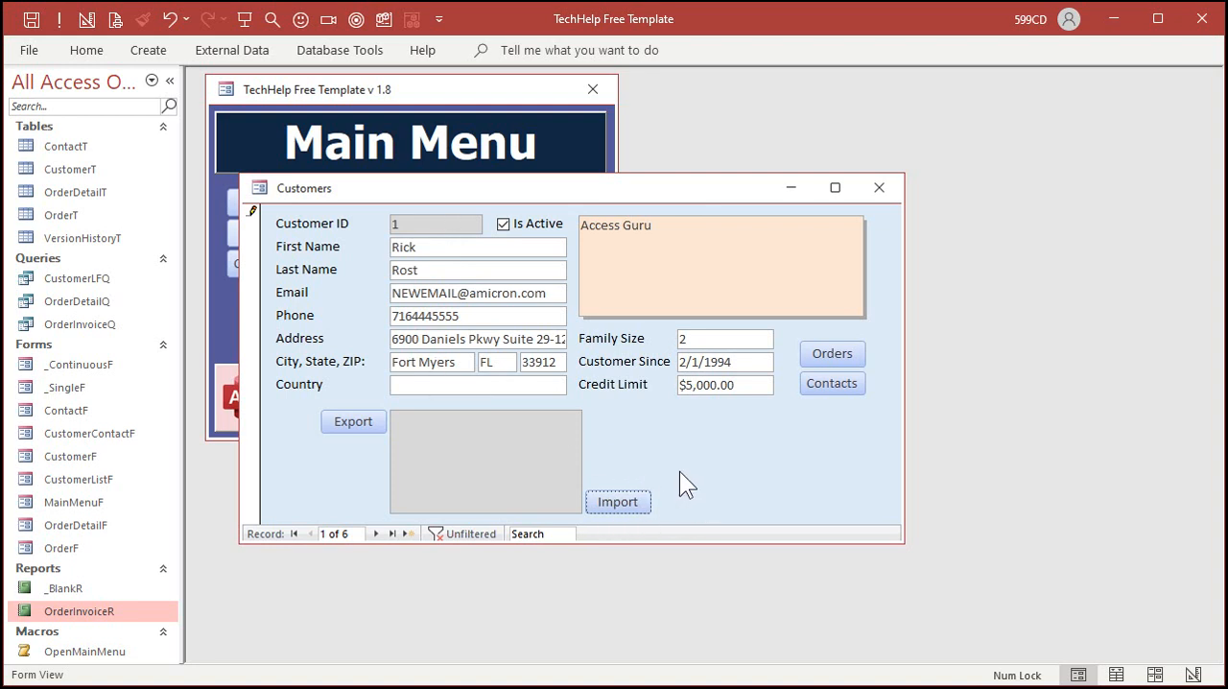